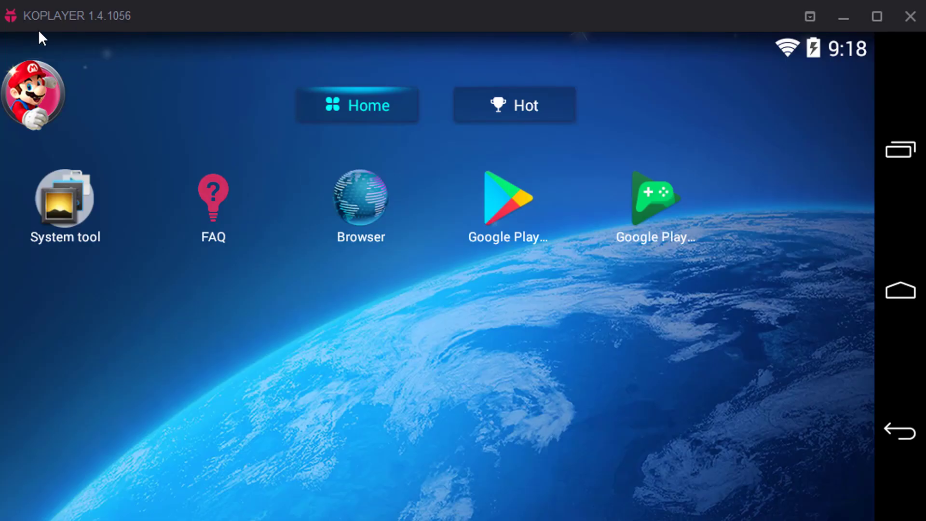
pyautogui.moveTo(137, 33)
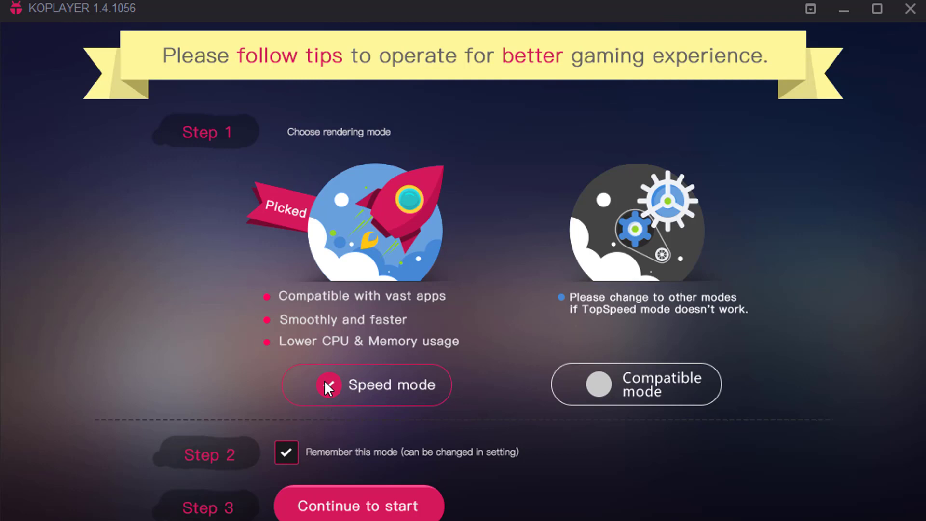
# - Choose Compatible rendering mode with 'Remember this mode' kept and continue to start KOPLAYER
pyautogui.click(329, 385)
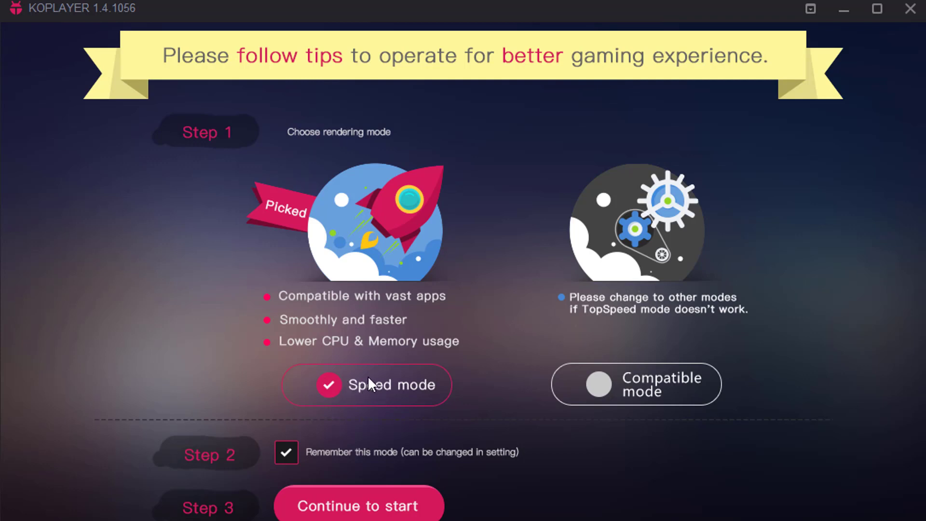
pyautogui.moveTo(595, 377)
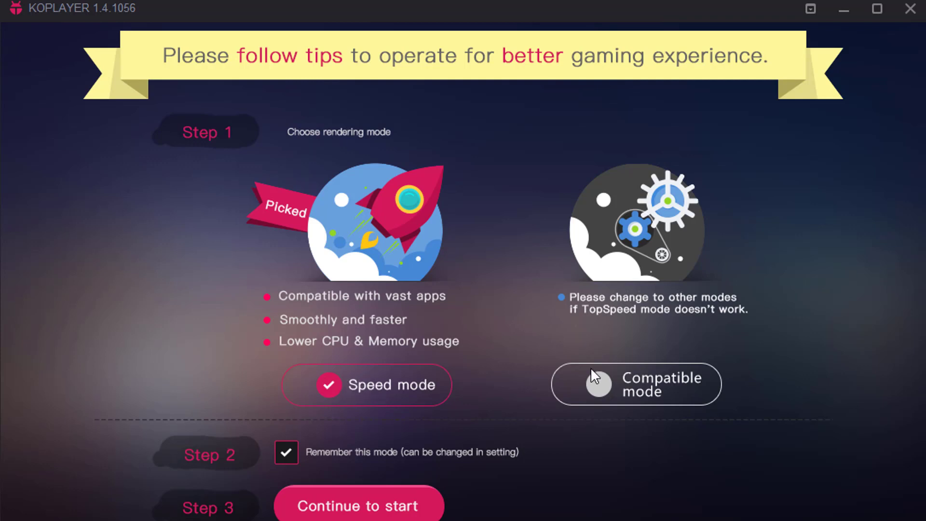
pyautogui.click(636, 383)
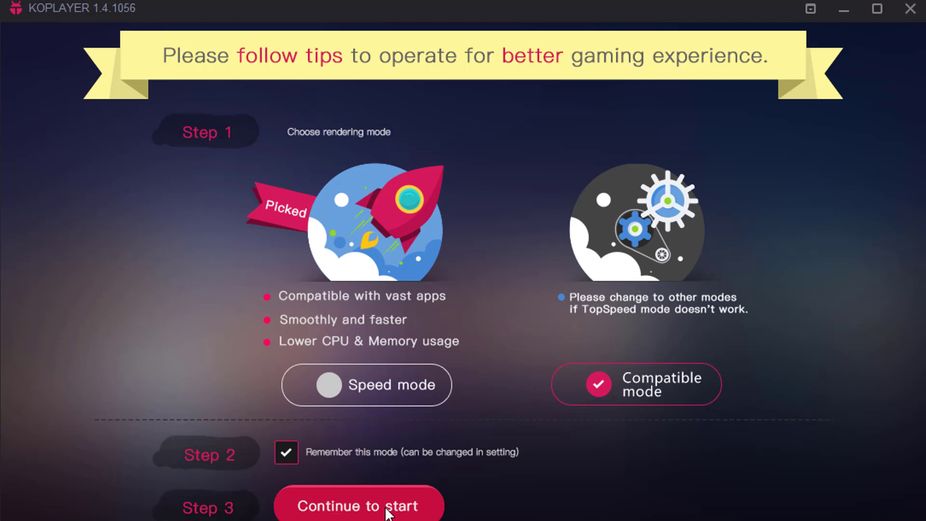
pyautogui.click(357, 505)
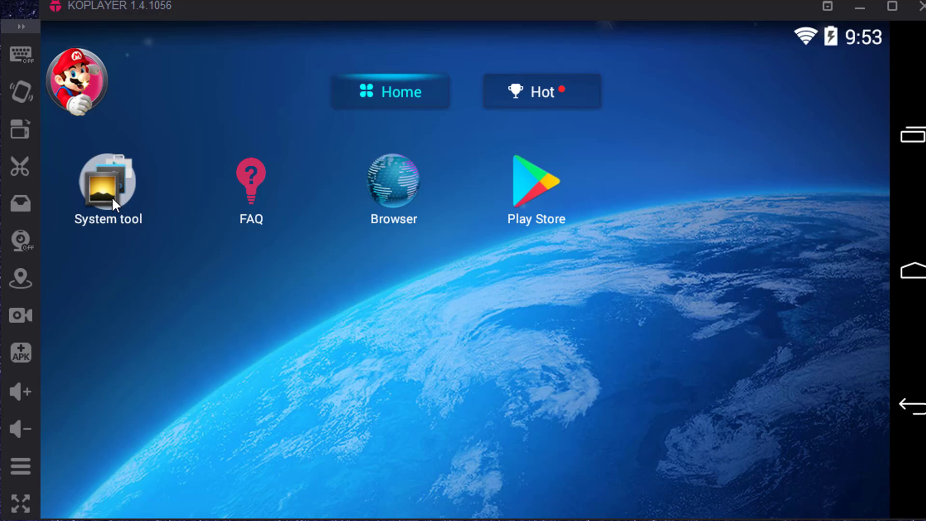
pyautogui.moveTo(136, 14)
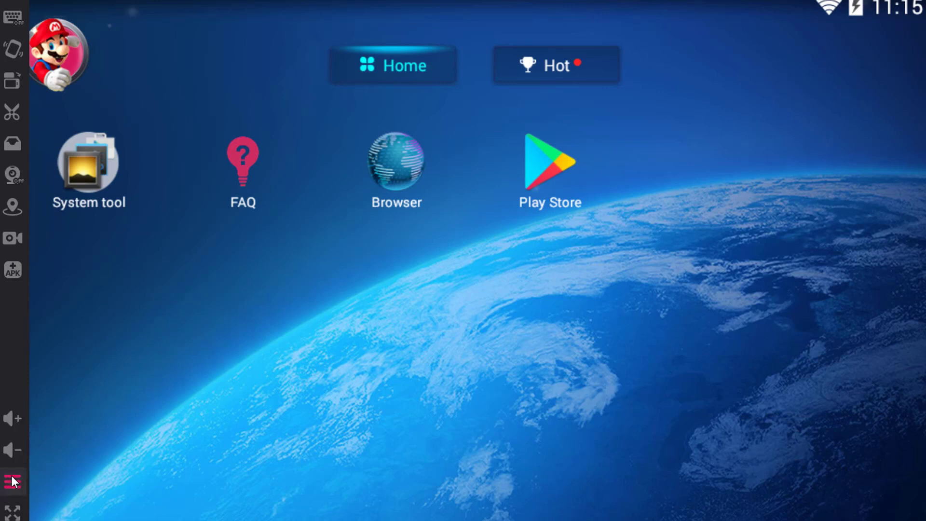
# - Tour the left toolbar icons, then browse the Play Store's suggested apps and games lists
pyautogui.click(13, 480)
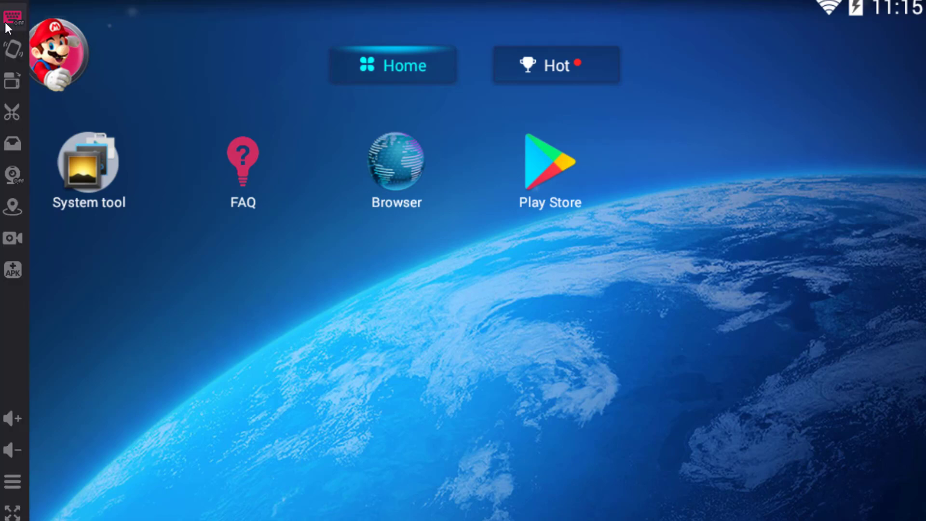
pyautogui.moveTo(11, 14)
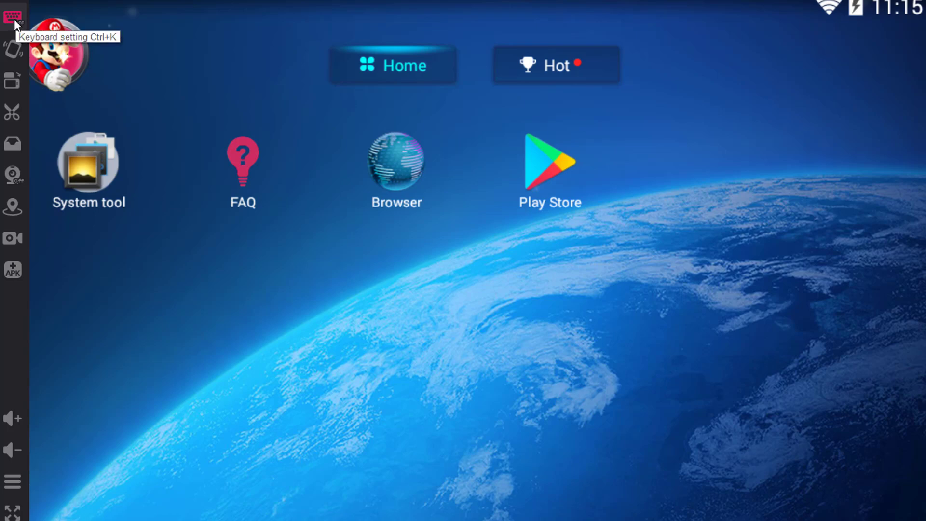
pyautogui.click(12, 16)
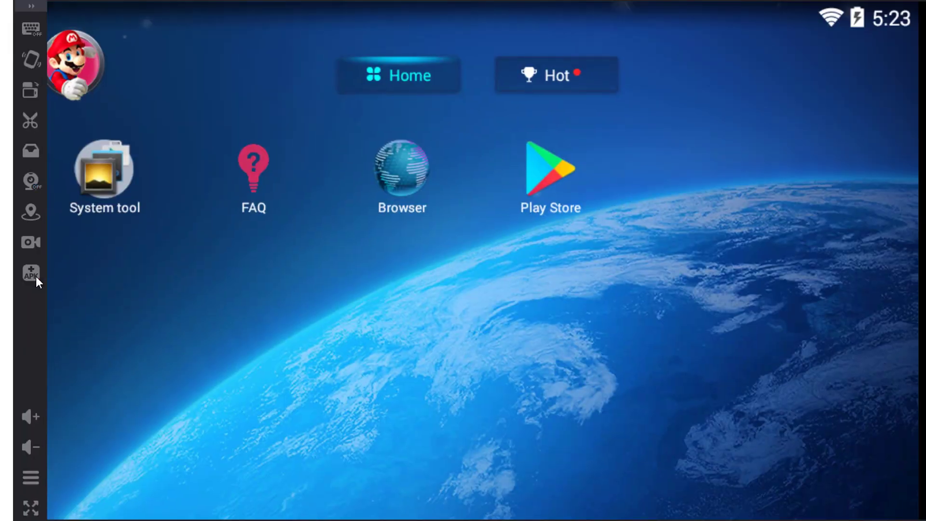
pyautogui.click(29, 415)
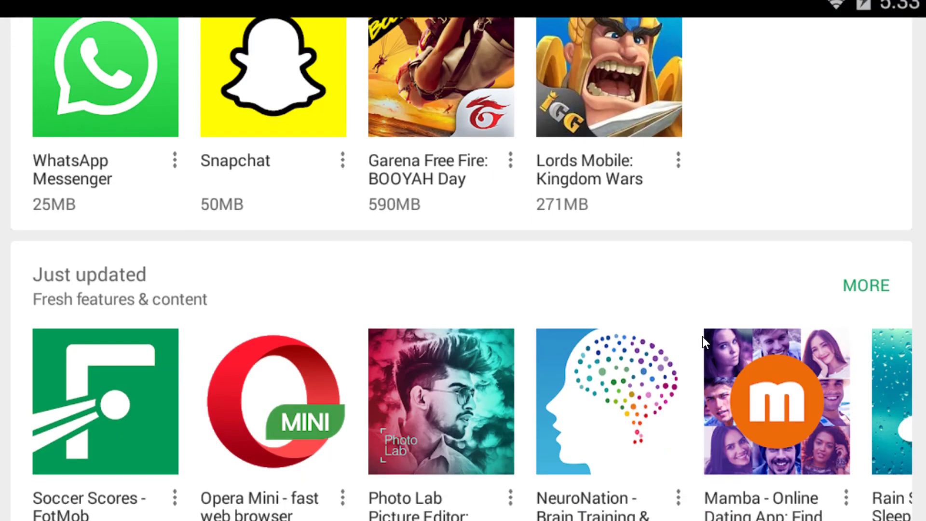
pyautogui.scroll(-3)
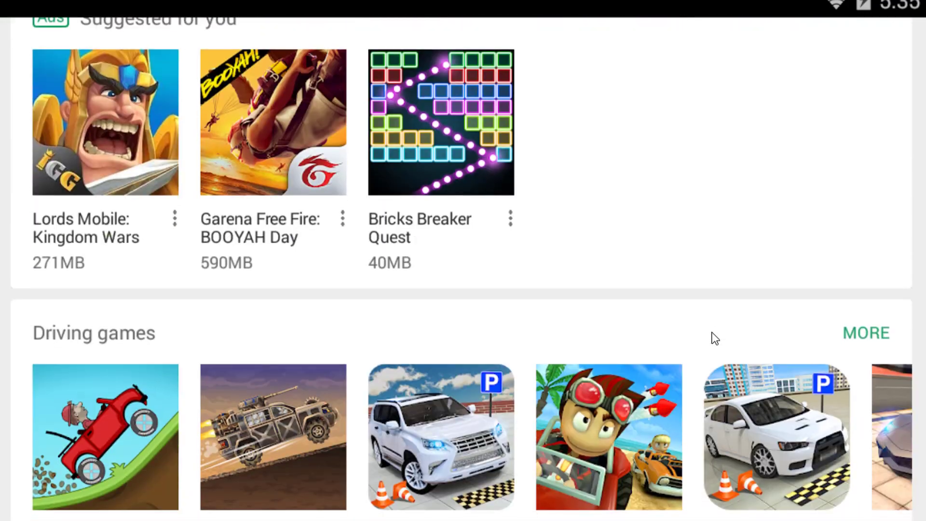
pyautogui.scroll(-3)
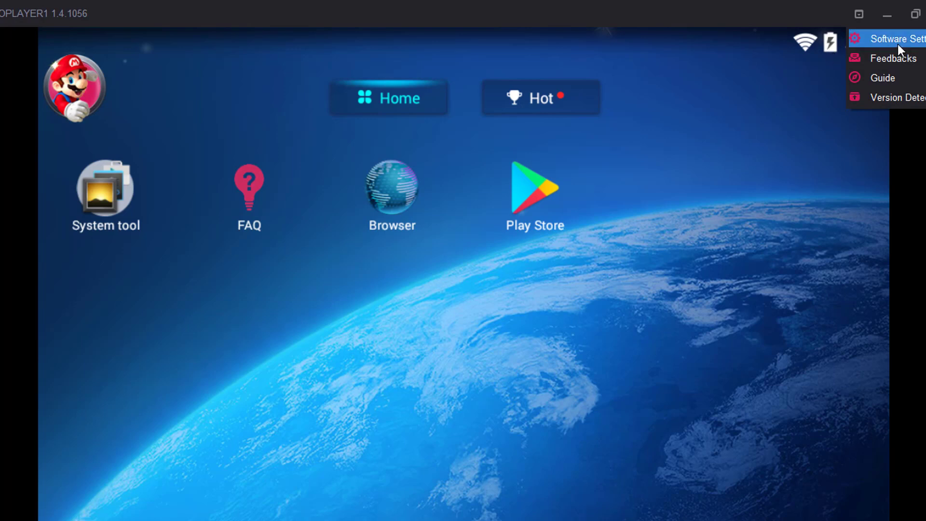
# - In Software Settings > Advance, change memory from 2048MB to 4096MB Ram and save
pyautogui.click(898, 39)
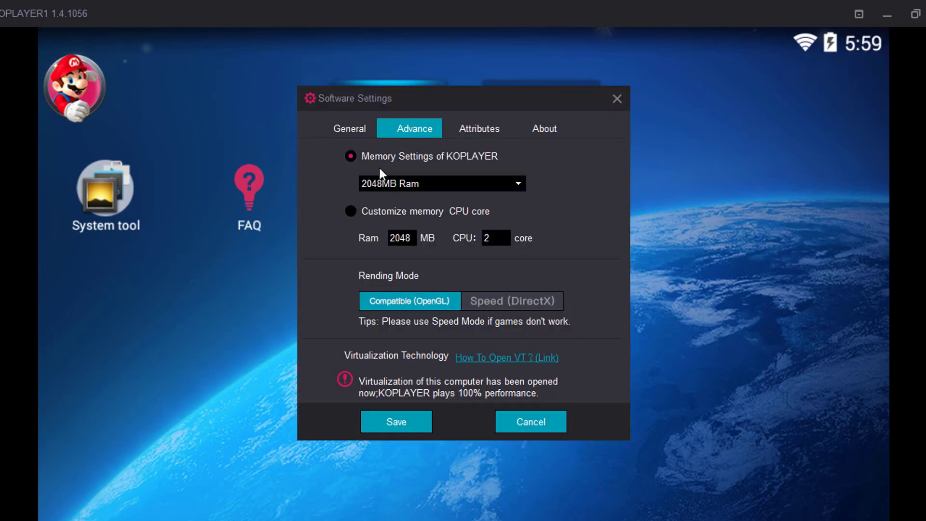
pyautogui.moveTo(493, 190)
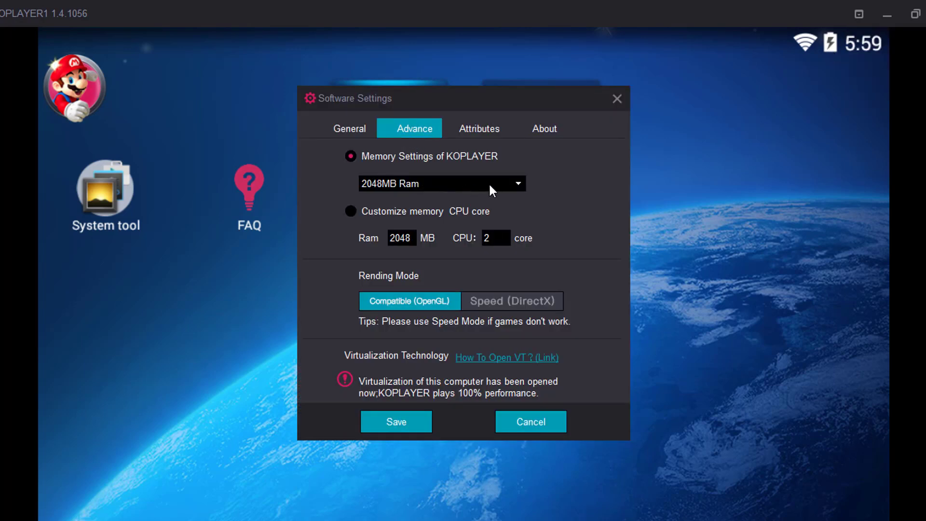
pyautogui.click(517, 184)
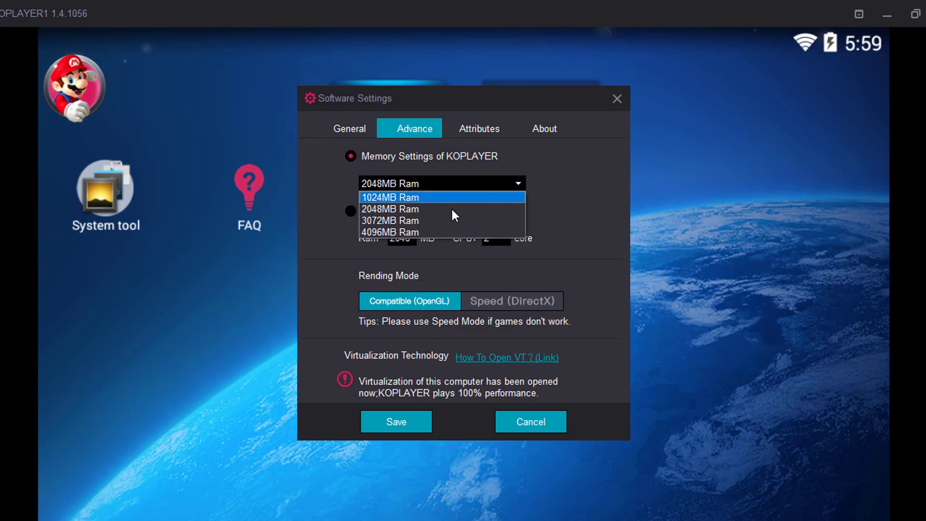
pyautogui.click(389, 232)
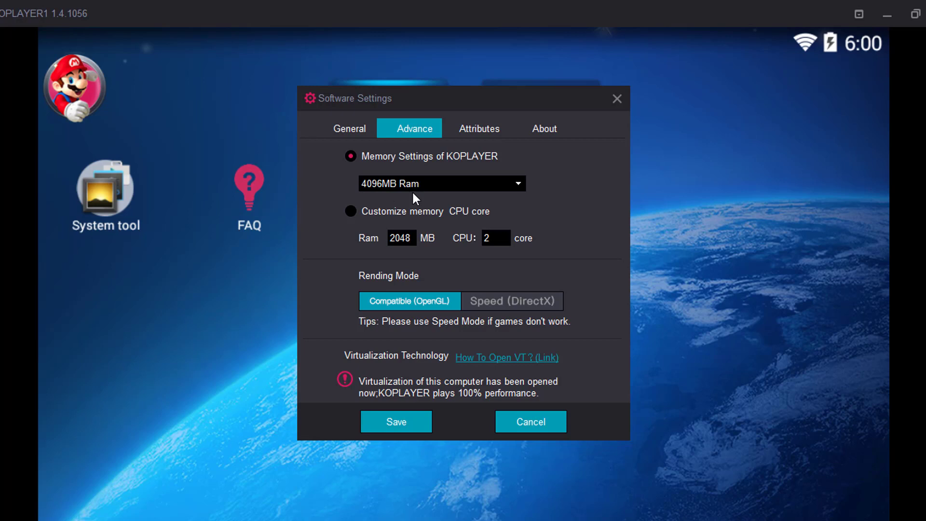
pyautogui.moveTo(483, 284)
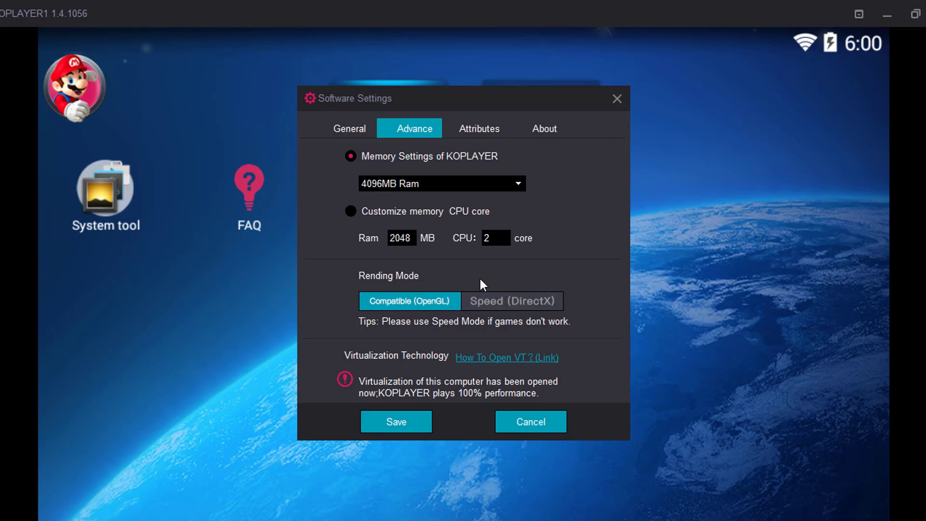
pyautogui.click(511, 301)
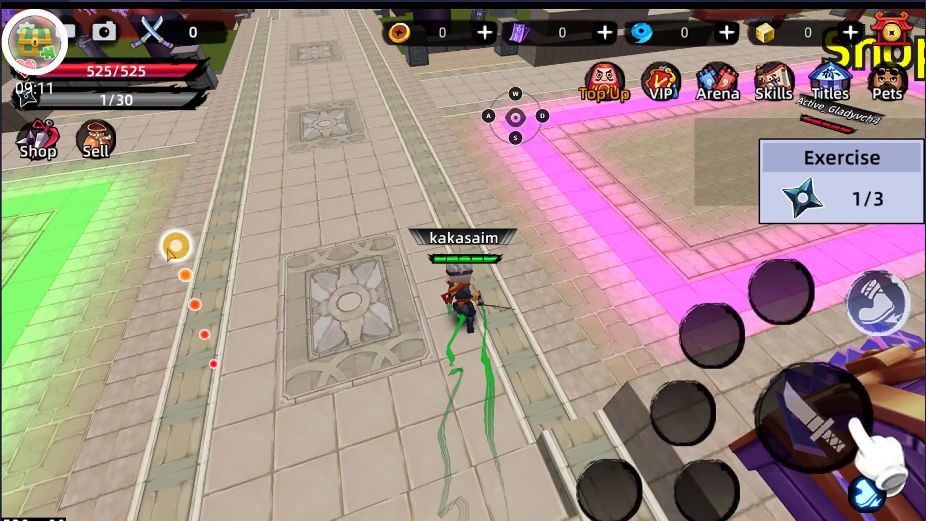
# - Walk the ninja character forward along the stone path toward the waypoint markers
pyautogui.click(814, 406)
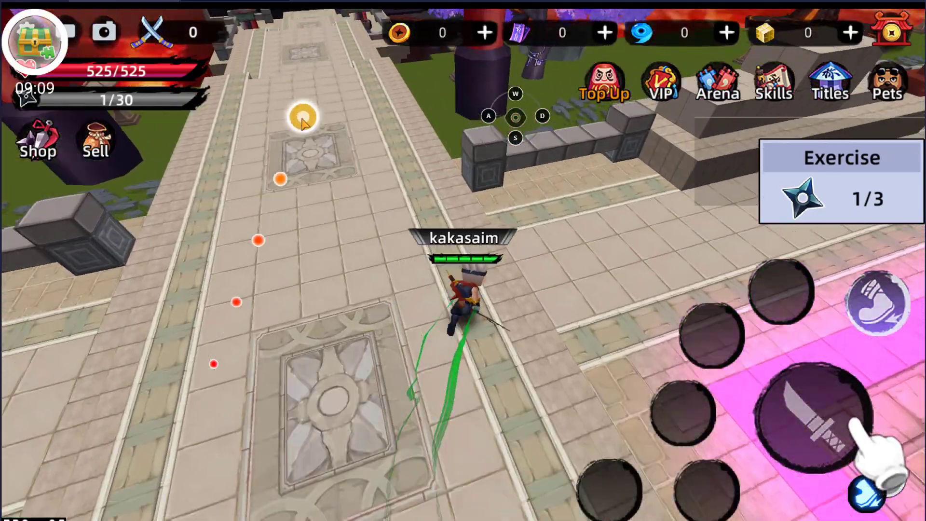
pyautogui.click(795, 417)
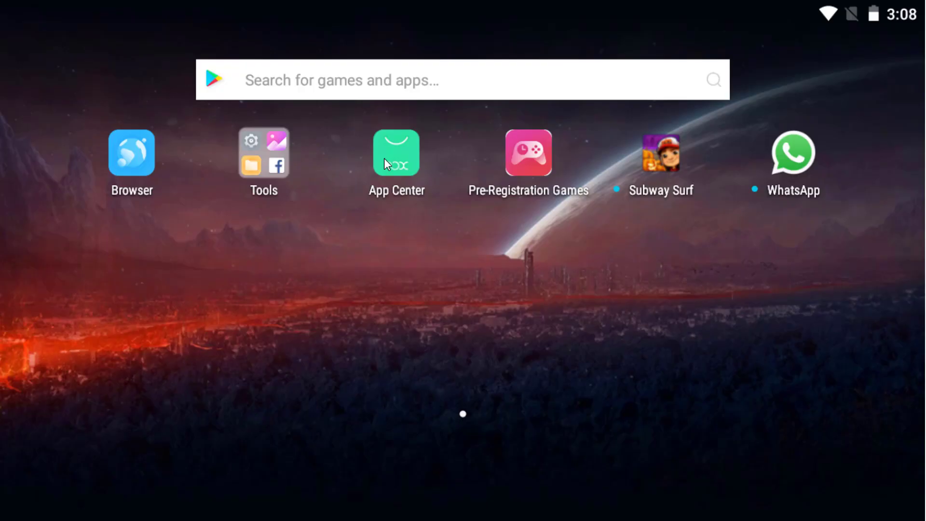
pyautogui.click(397, 152)
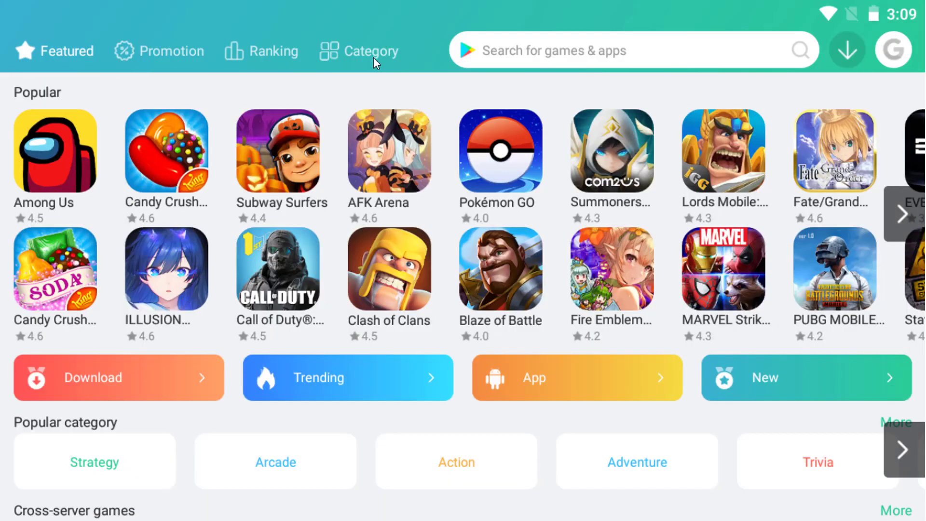
pyautogui.click(372, 50)
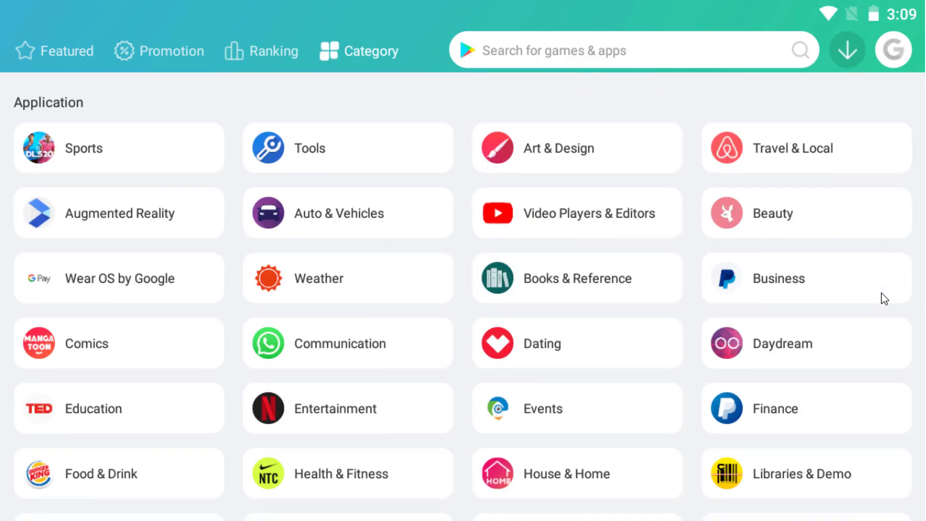
pyautogui.click(847, 49)
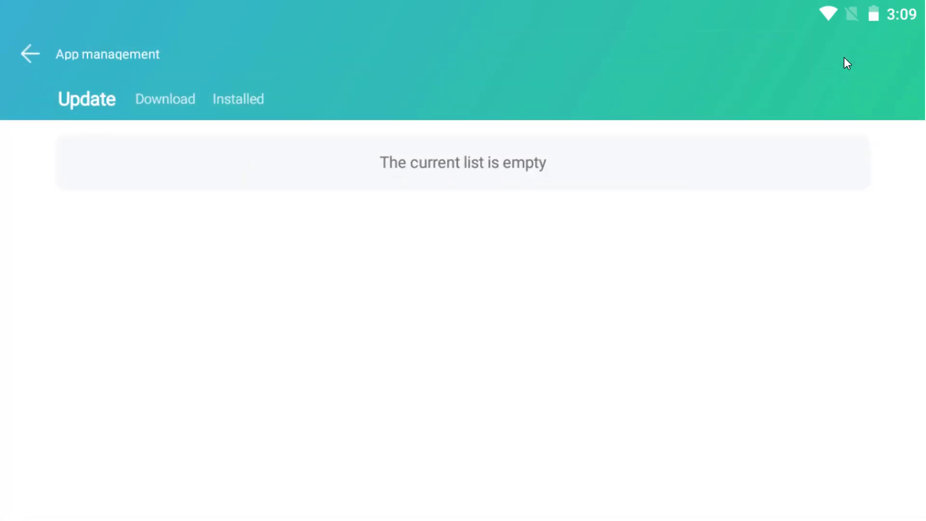
pyautogui.click(165, 98)
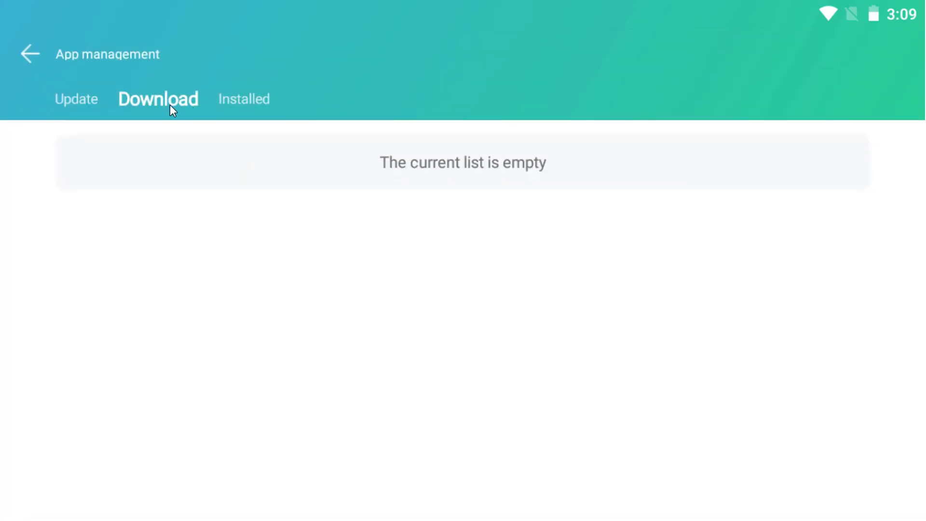
pyautogui.click(76, 99)
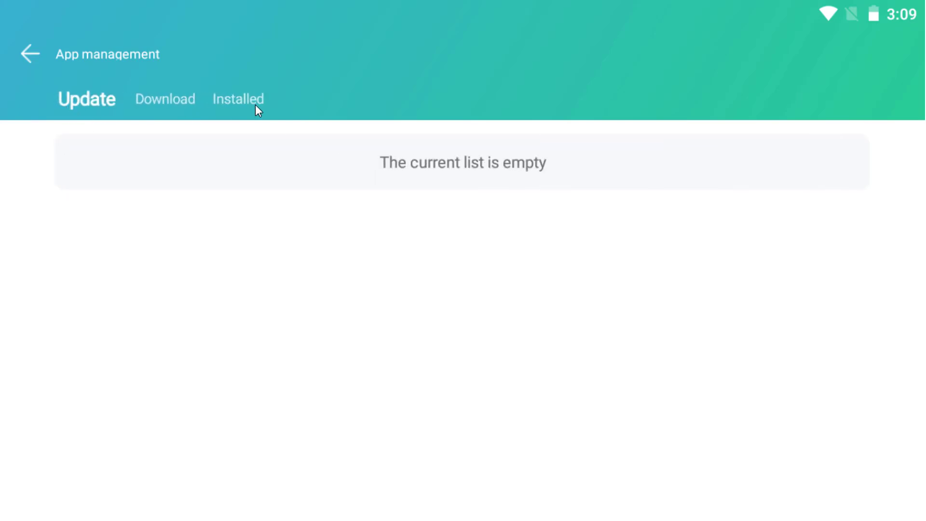
pyautogui.click(30, 53)
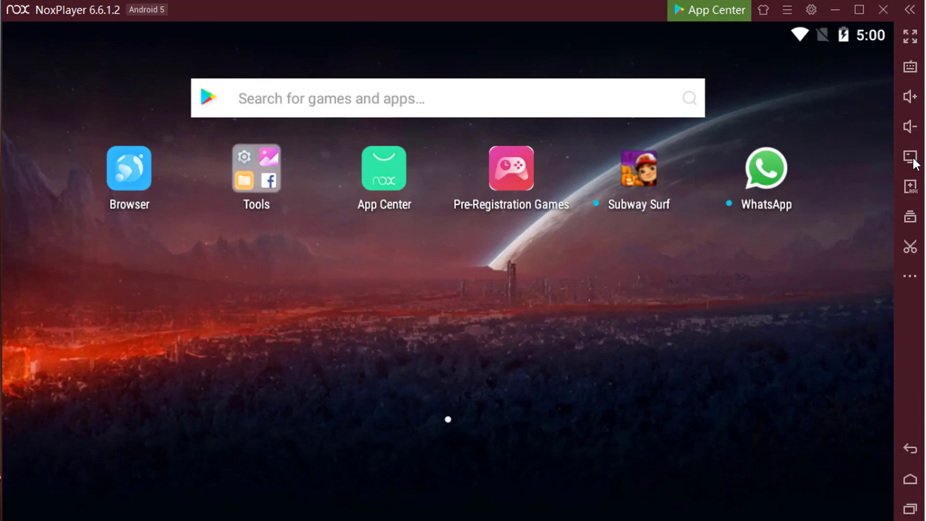
pyautogui.moveTo(774, 204)
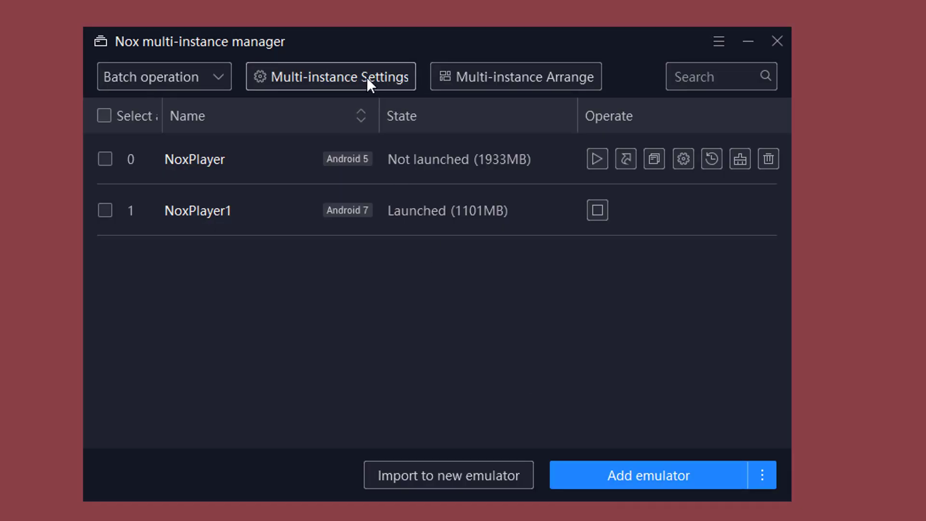
# - Add a new Android 7 instance in Multi-instance manager and launch NoxPlayer2
pyautogui.click(330, 76)
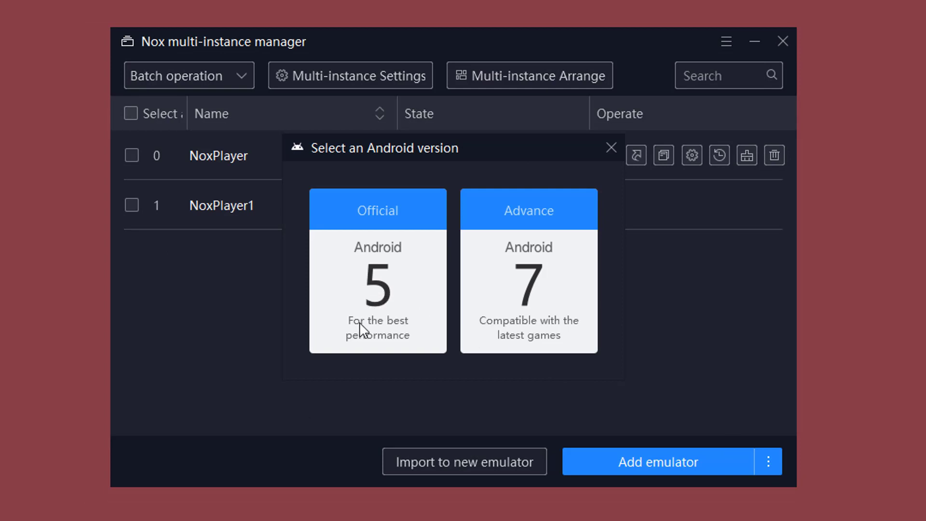
pyautogui.moveTo(389, 346)
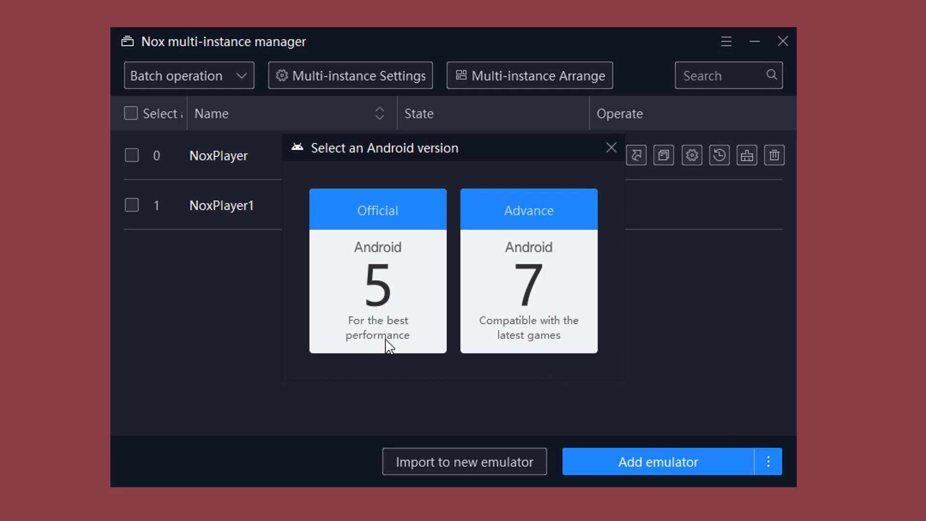
pyautogui.moveTo(381, 348)
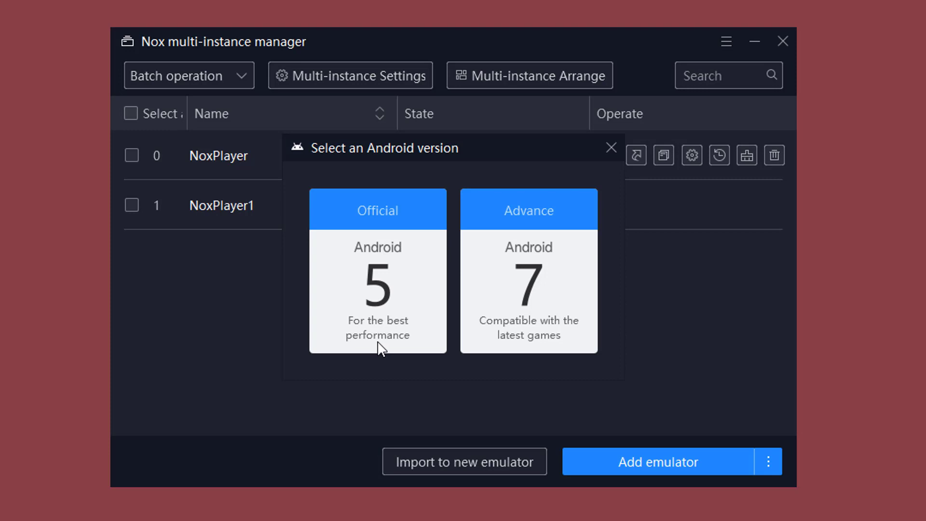
pyautogui.moveTo(558, 351)
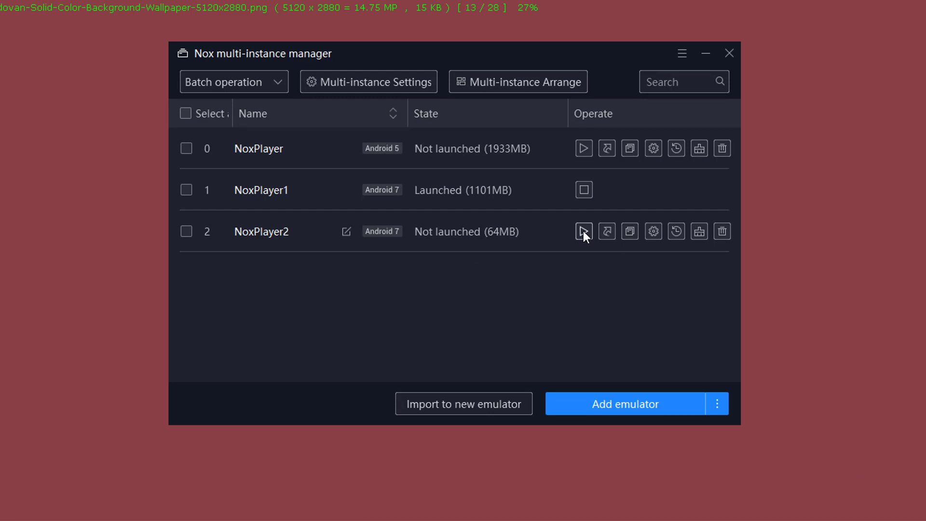
pyautogui.click(584, 231)
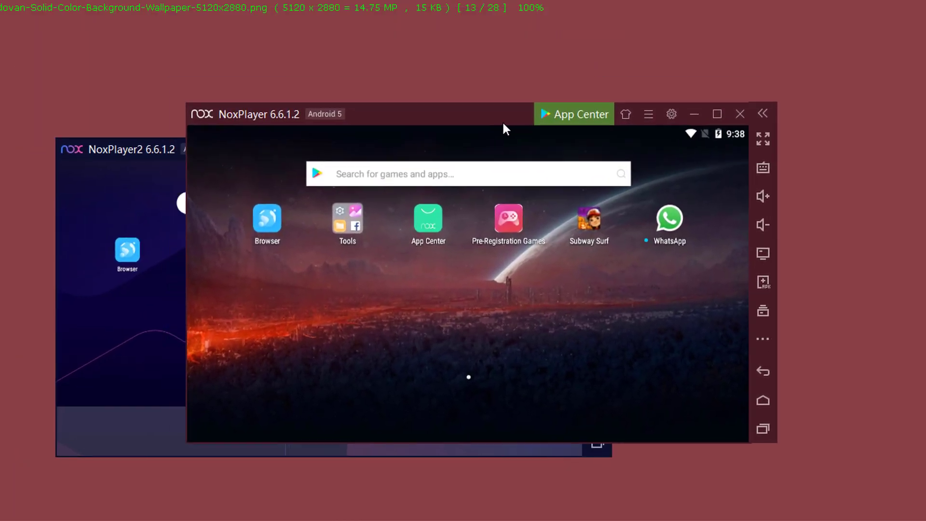
# - Switch the main NoxPlayer home screen to the blue feather wallpaper via the skin icon
pyautogui.moveTo(505, 114); pyautogui.dragTo(535, 65)
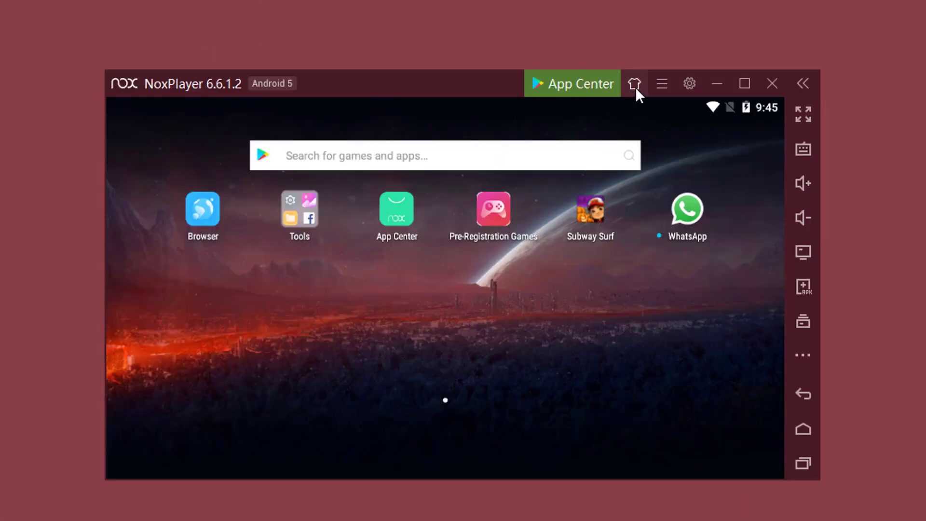
pyautogui.click(635, 83)
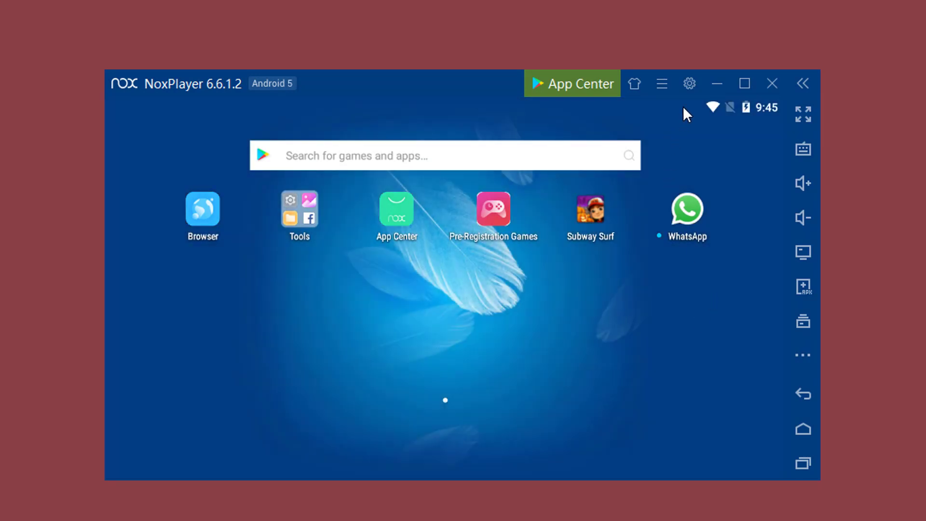
pyautogui.click(688, 83)
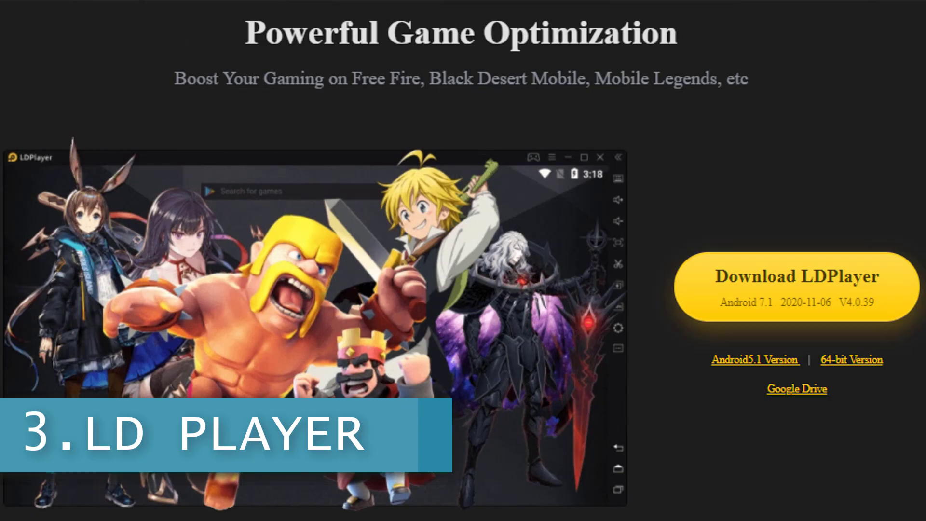
# - Browse down the LD Store listings, then close it and return to the LDPlayer home screen
pyautogui.scroll(-3)
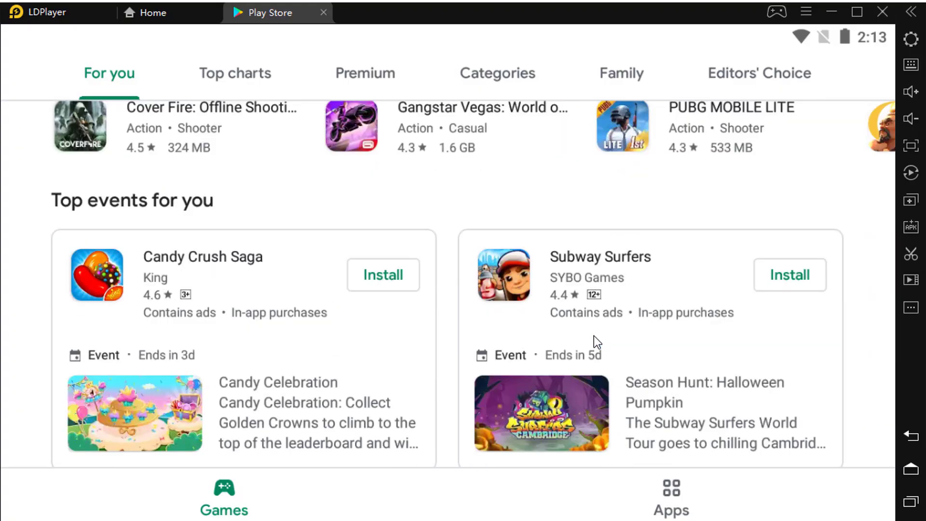
pyautogui.scroll(-3)
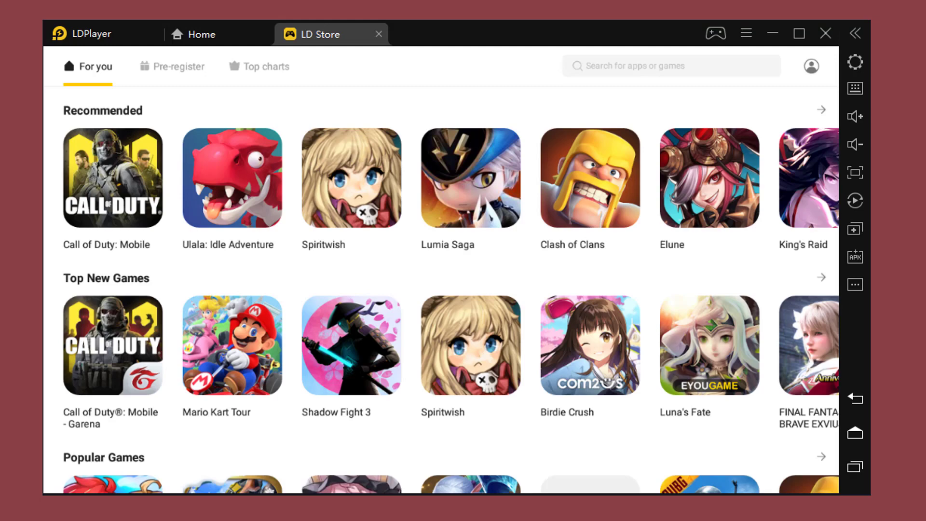
pyautogui.click(266, 67)
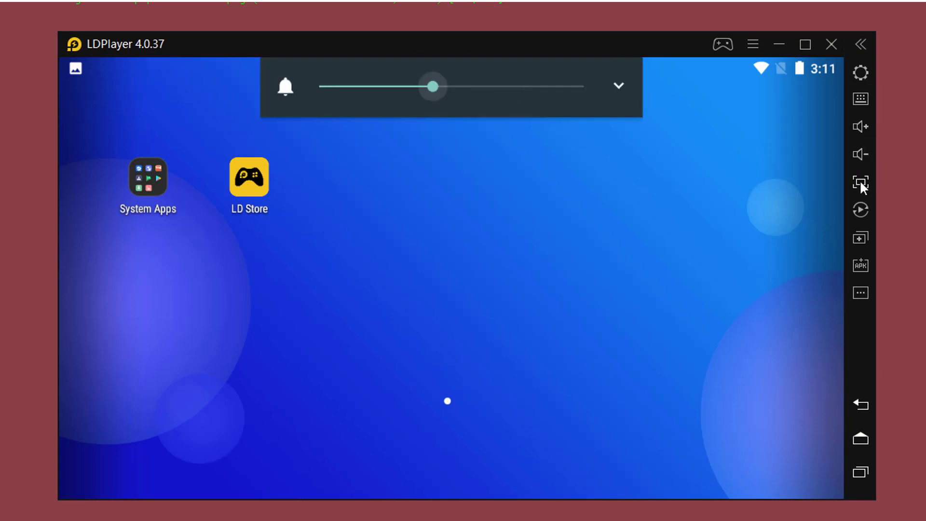
# - Go through LDPlayer's Game settings to the Wallpaper tab and confirm the choice
pyautogui.click(861, 183)
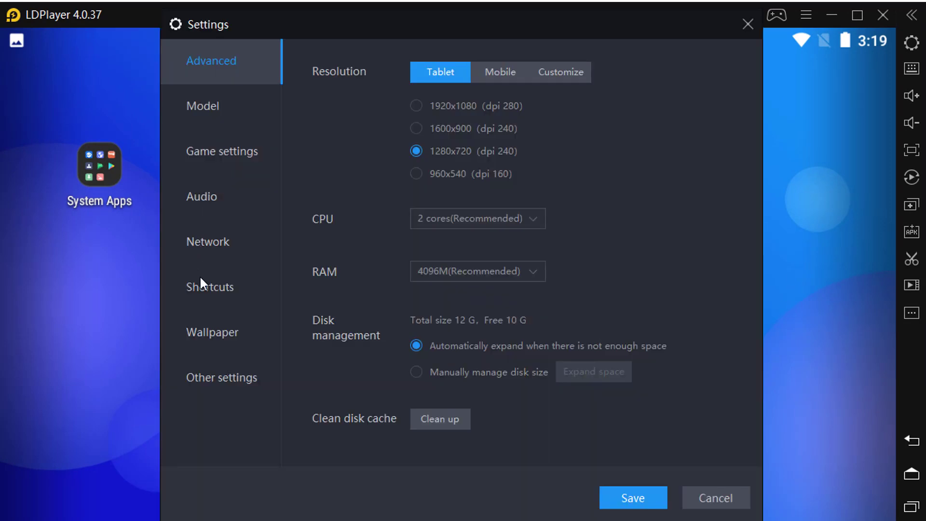
pyautogui.click(222, 152)
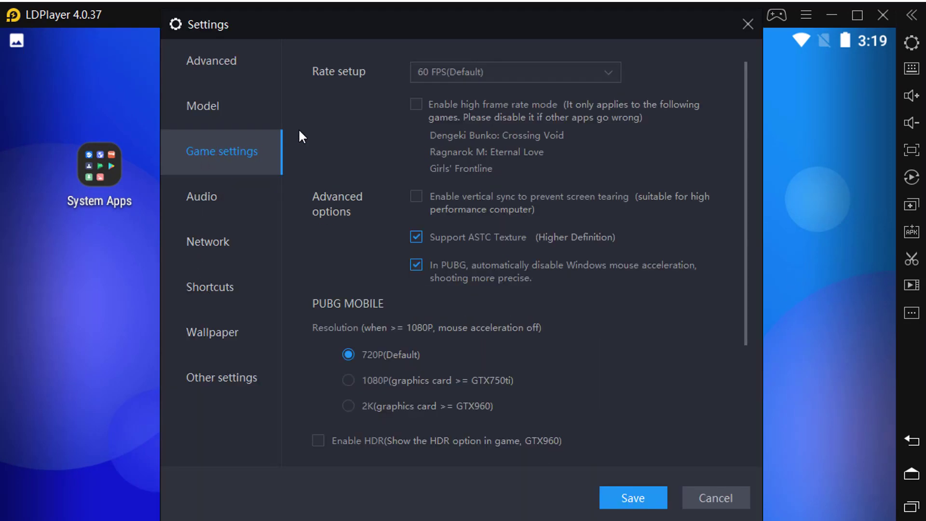
pyautogui.click(514, 71)
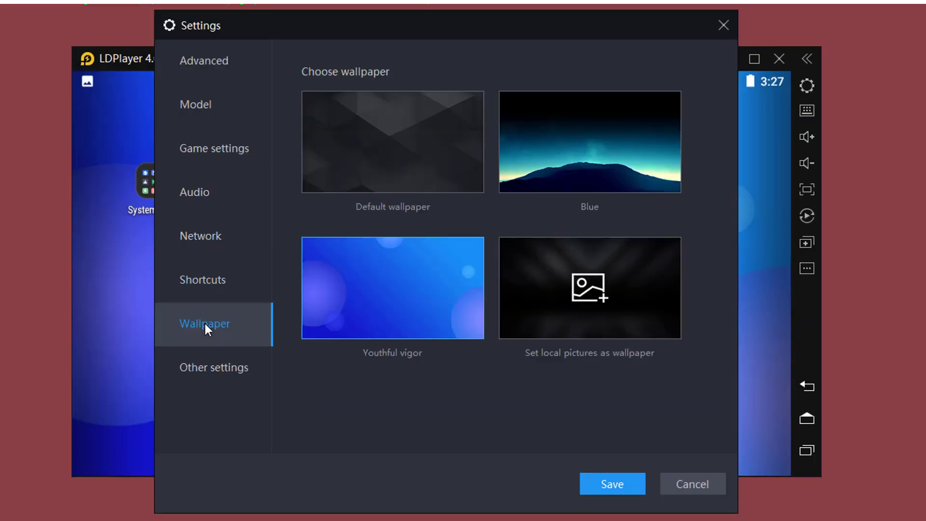
pyautogui.click(612, 484)
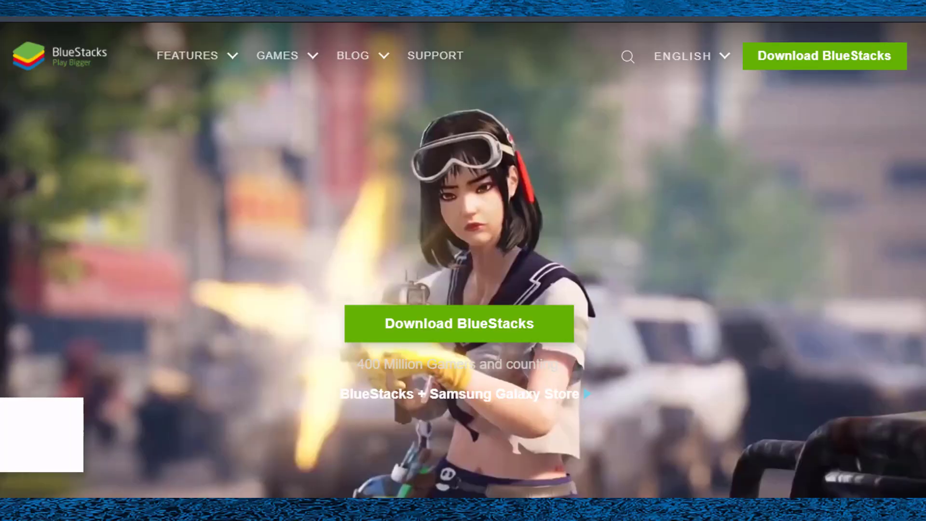
# - Scroll through the BlueStacks website before its Google Play Store listing appears
pyautogui.scroll(-3)
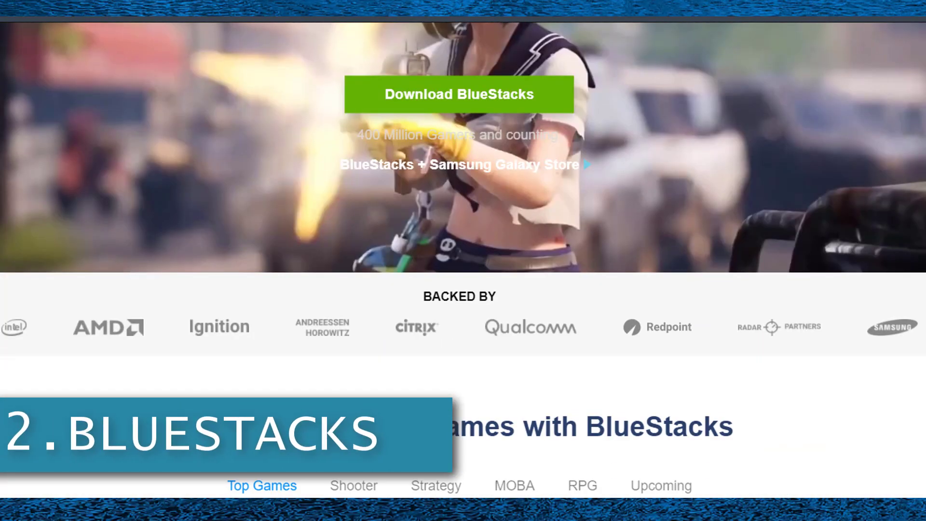
pyautogui.scroll(-3)
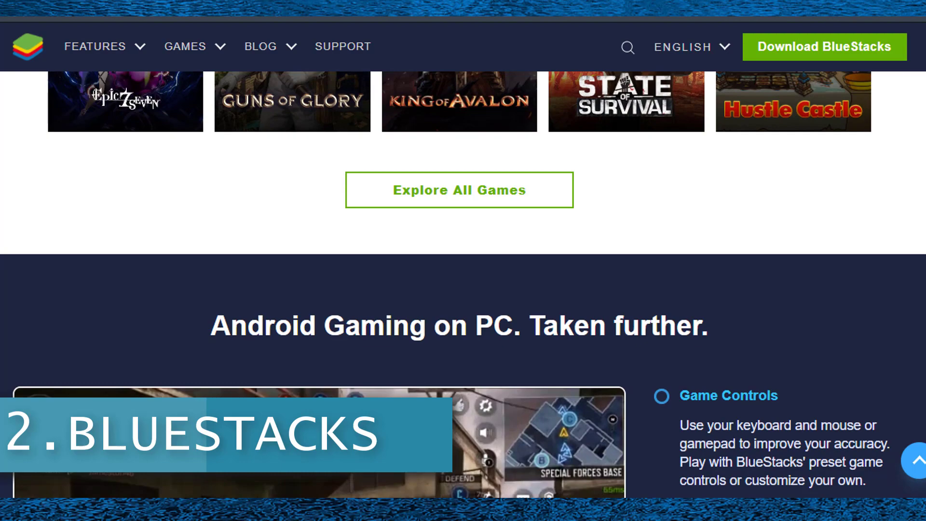
pyautogui.scroll(-3)
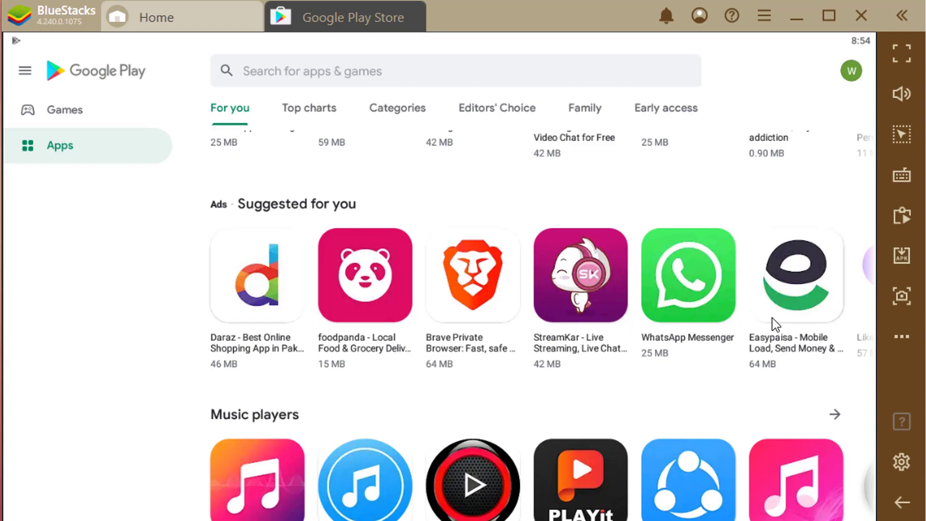
# - View the Play Store Games listing, close it, show My games, and open Play and win
pyautogui.click(63, 110)
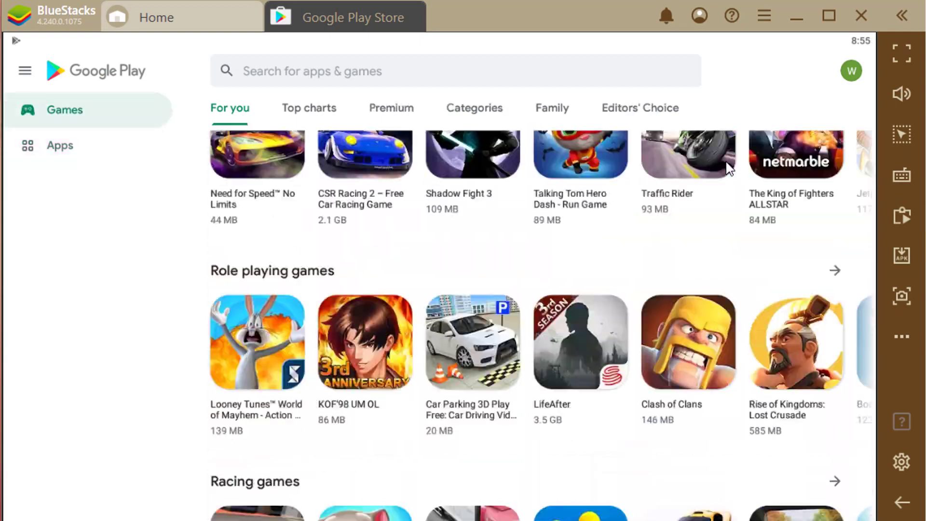
pyautogui.click(182, 16)
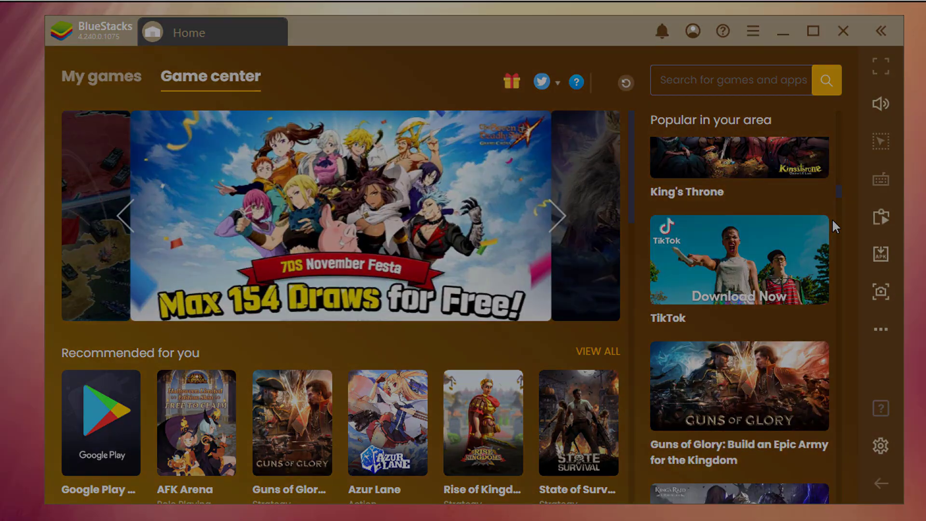
pyautogui.click(101, 75)
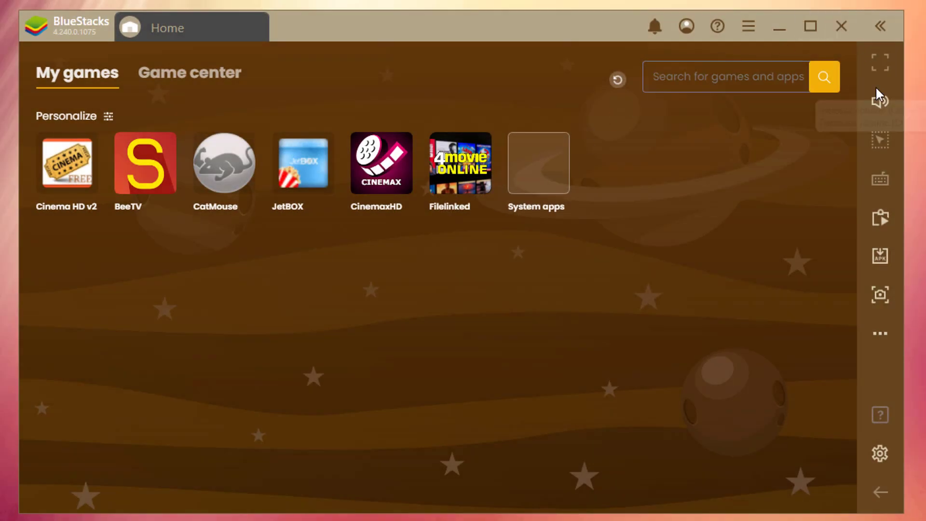
pyautogui.moveTo(880, 450)
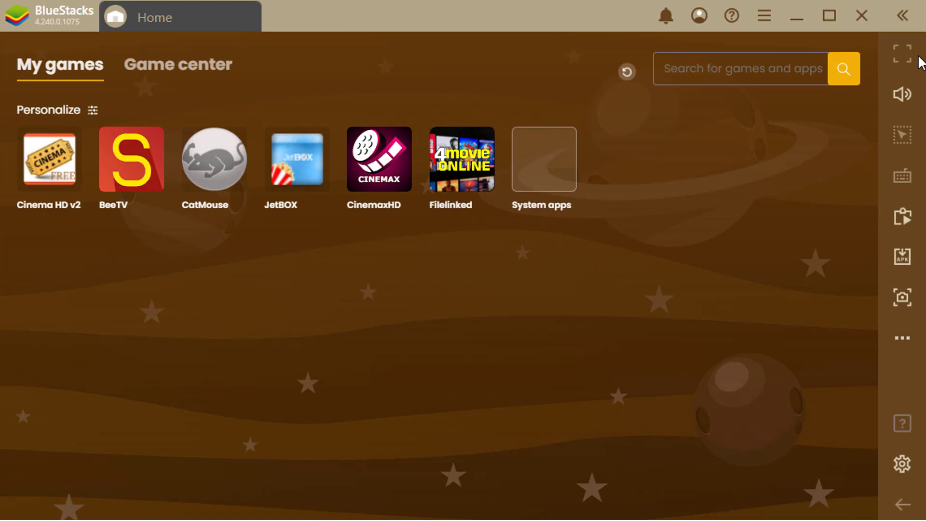
pyautogui.click(902, 94)
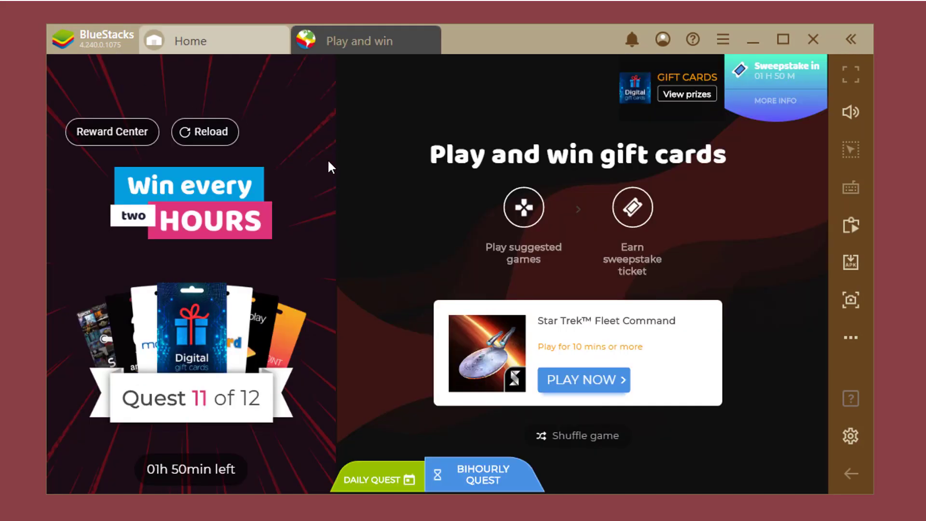
pyautogui.moveTo(759, 458)
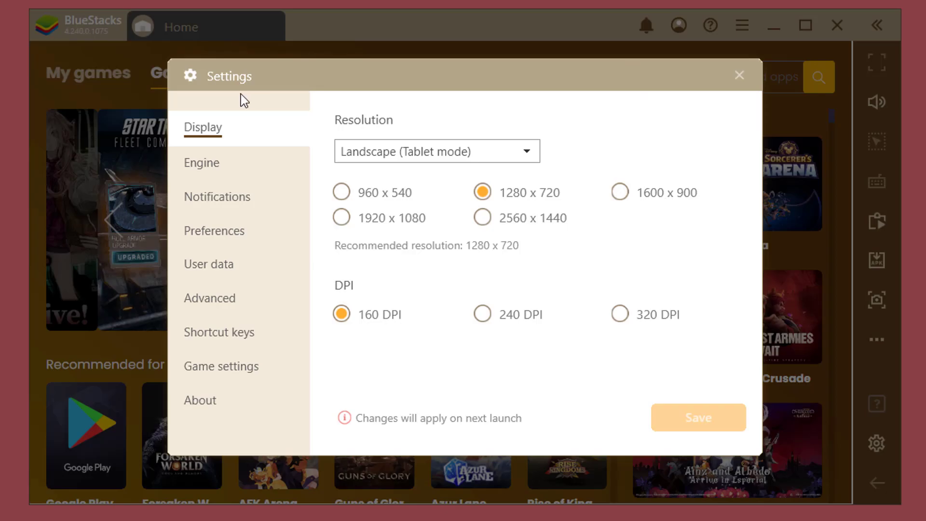
# - Review Preferences, Shortcut keys and About in BlueStacks Settings, then close Settings
pyautogui.click(214, 230)
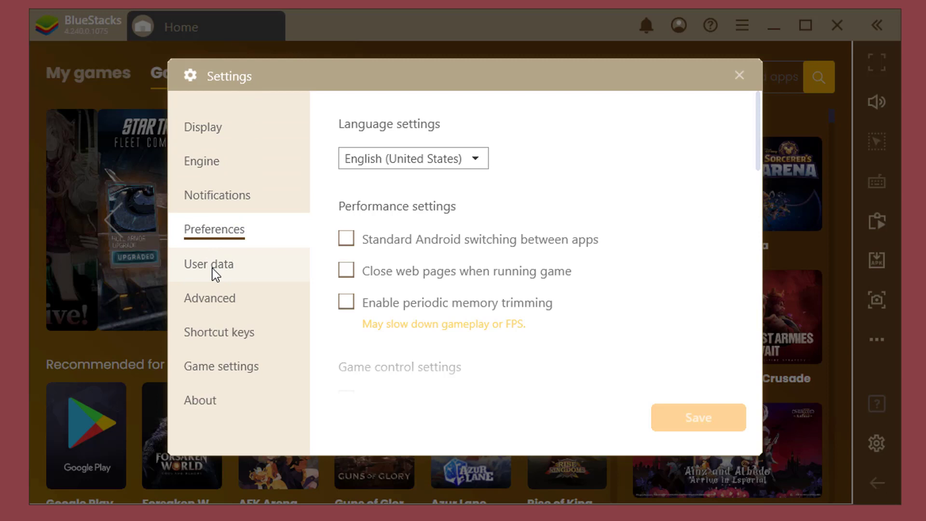
pyautogui.click(220, 331)
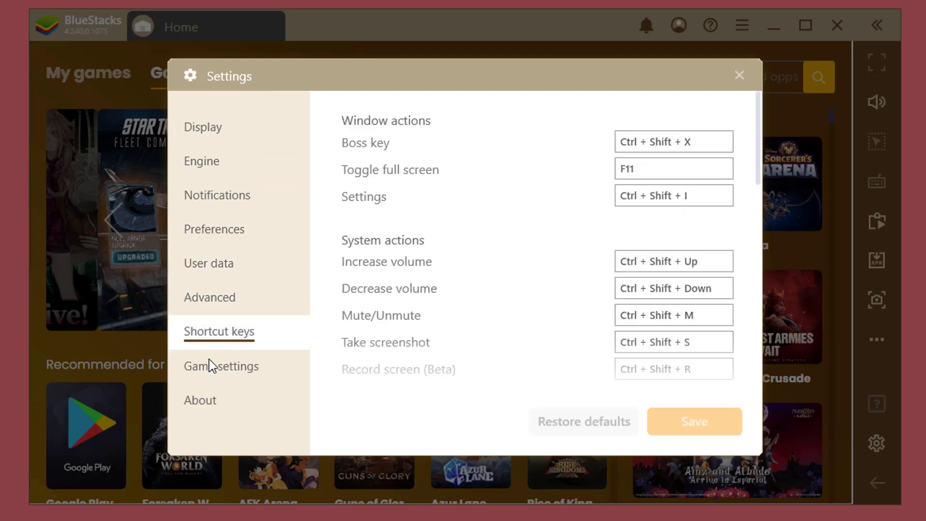
pyautogui.click(200, 400)
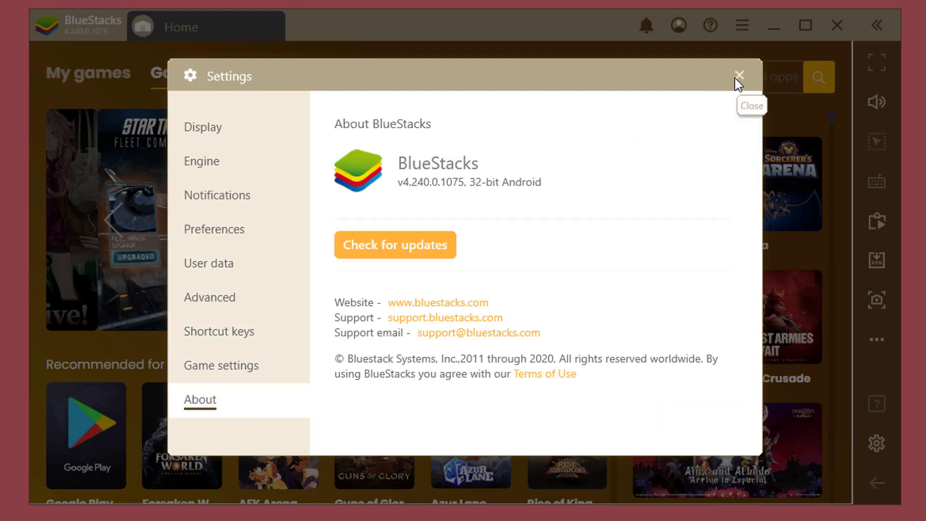
pyautogui.click(739, 75)
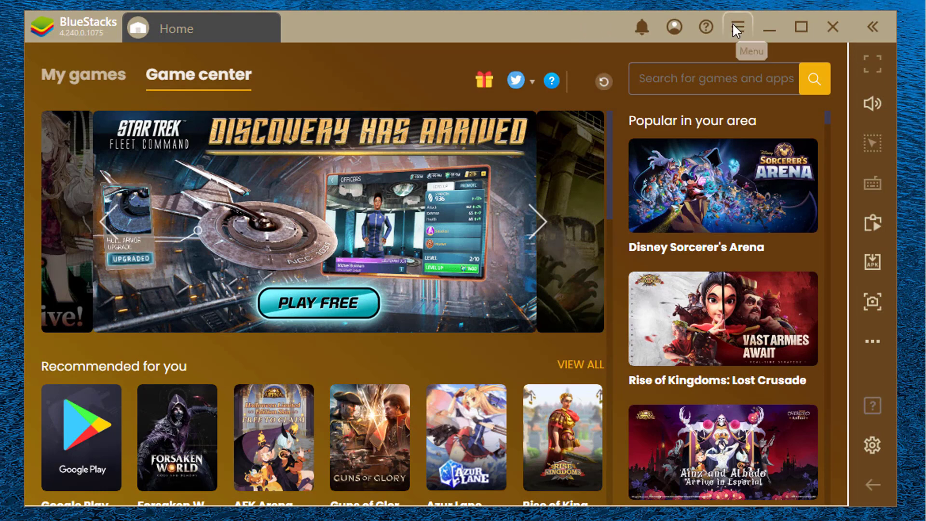
# - Apply the Cool Blue skin from Menu > Change skin
pyautogui.click(736, 27)
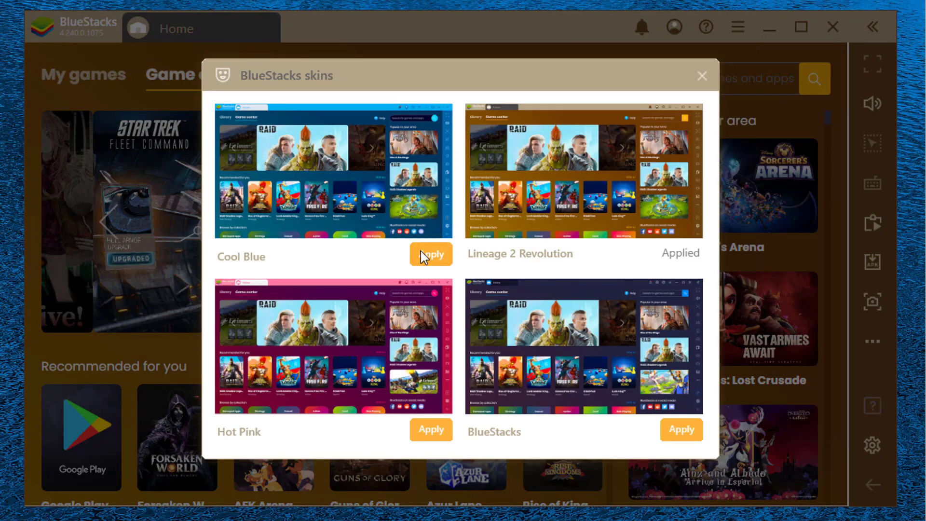
pyautogui.click(702, 75)
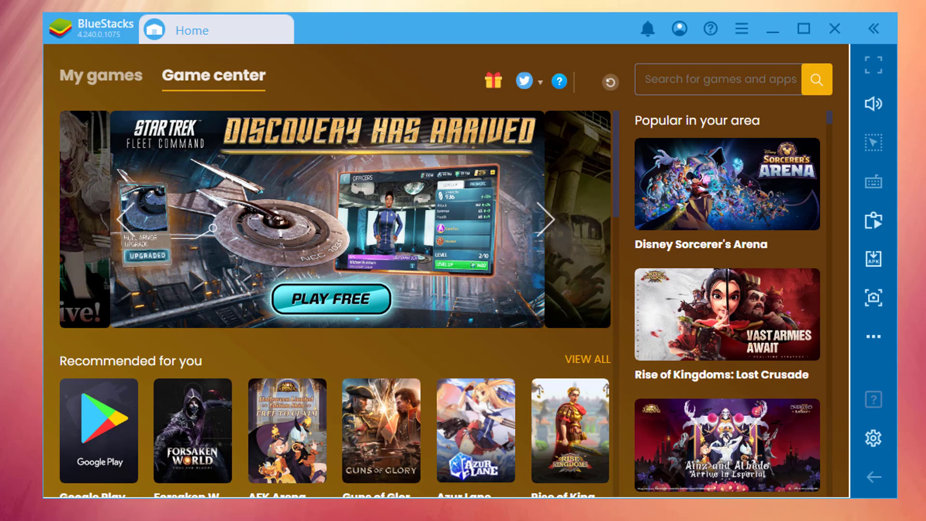
# - View the Speed up tips dialog from the hamburger menu and dismiss it
pyautogui.click(741, 28)
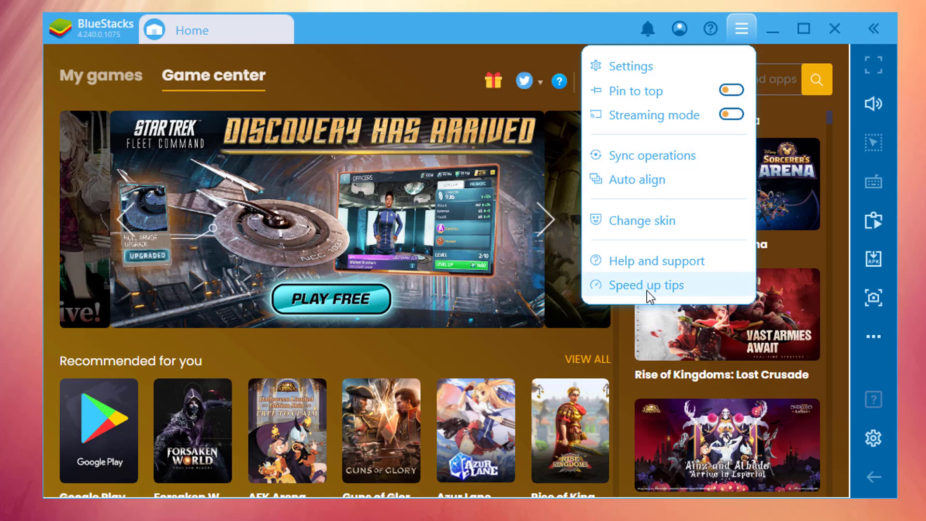
pyautogui.click(645, 285)
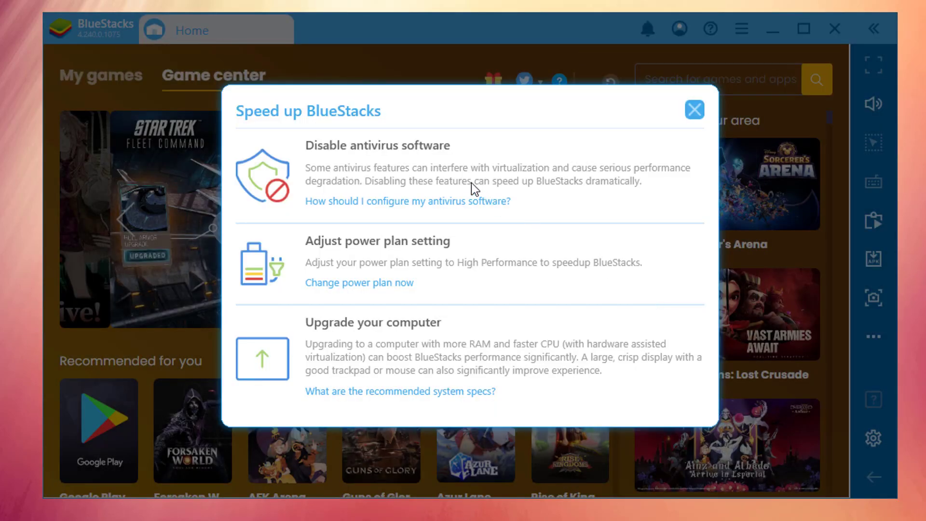
pyautogui.moveTo(312, 125)
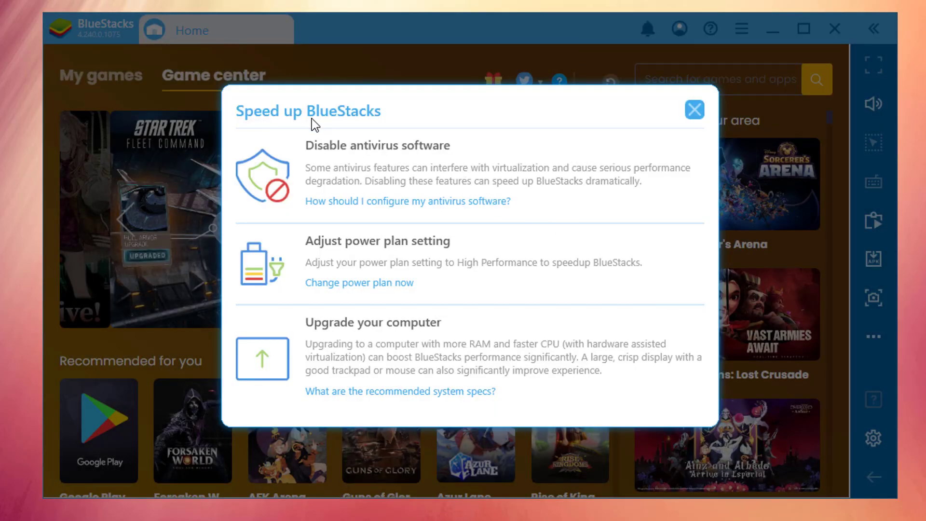
pyautogui.moveTo(343, 278)
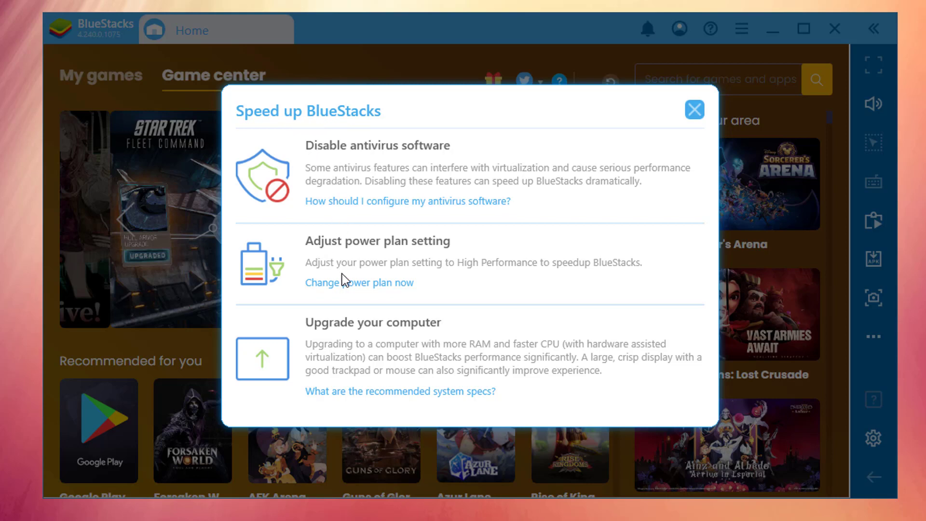
pyautogui.click(694, 110)
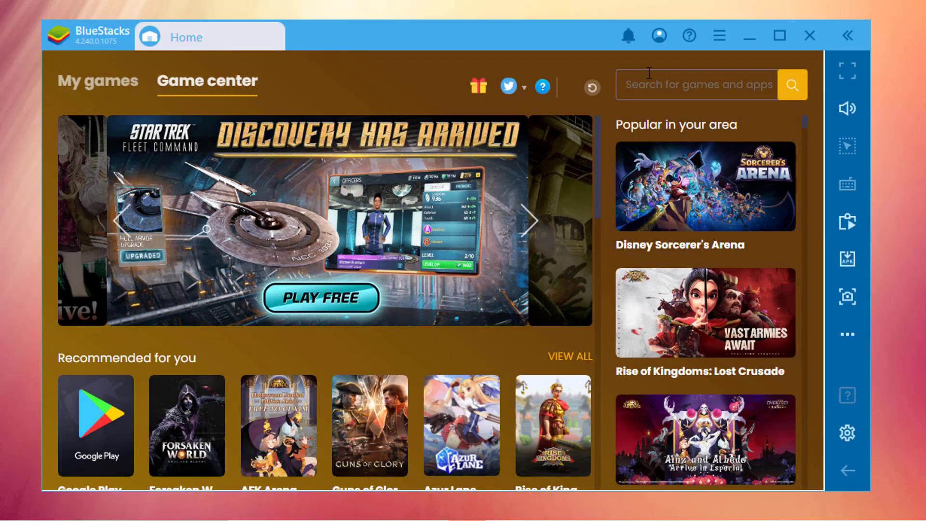
# - Bring up the Help and support articles in their own tab
pyautogui.click(719, 36)
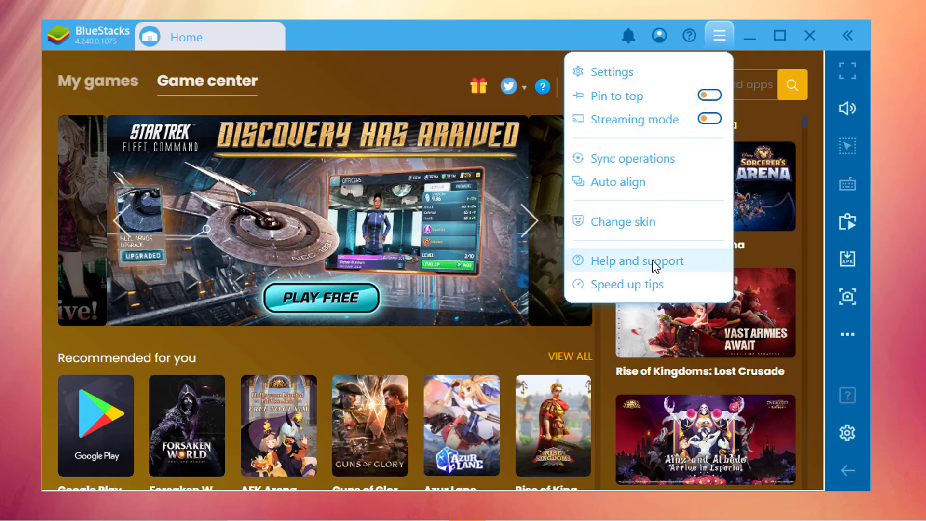
pyautogui.click(637, 261)
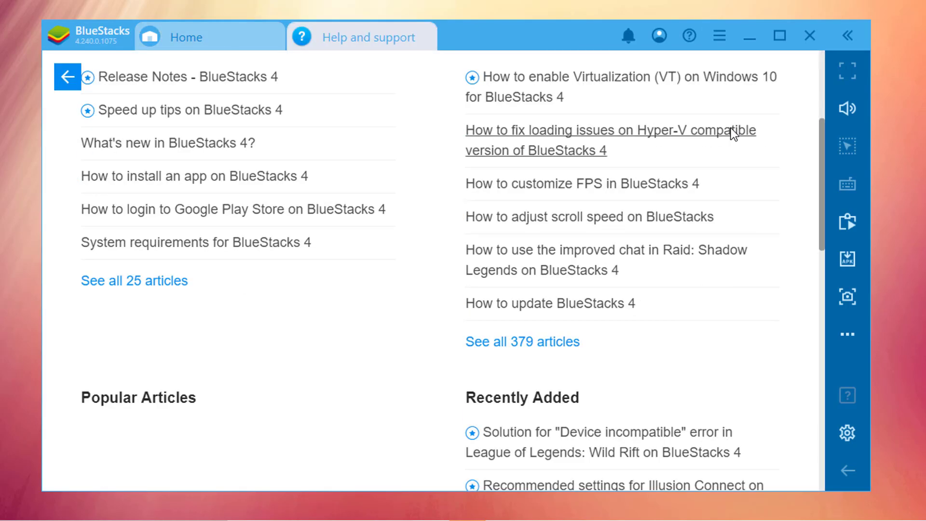
pyautogui.click(186, 37)
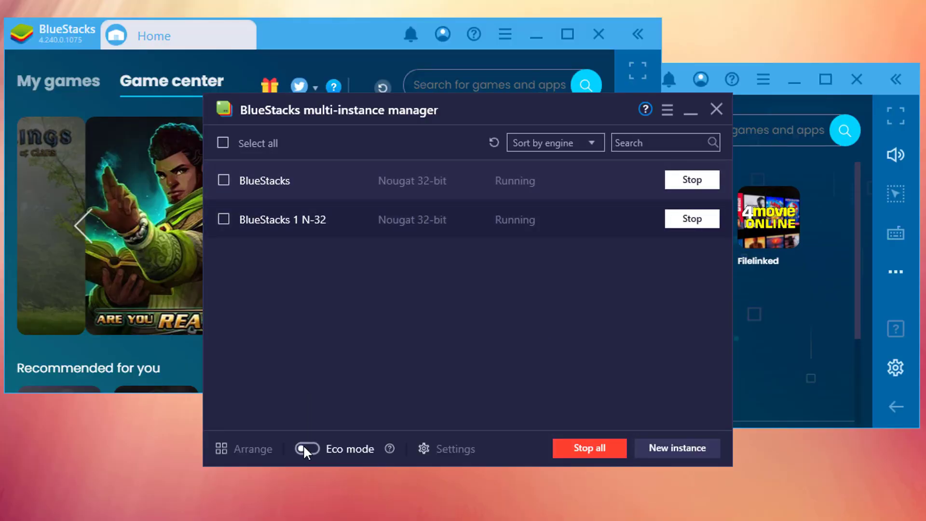
# - Switch on the Eco mode toggle for the two running BlueStacks instances
pyautogui.click(306, 449)
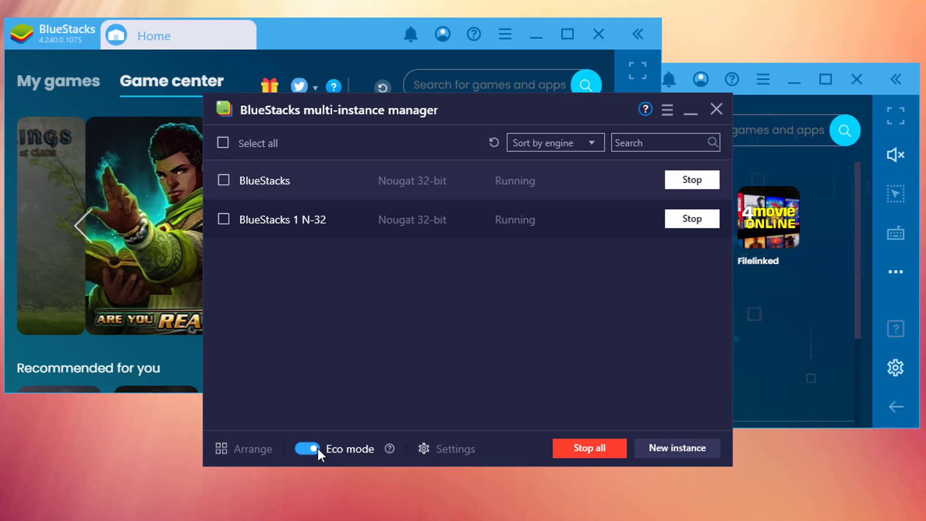
pyautogui.click(307, 449)
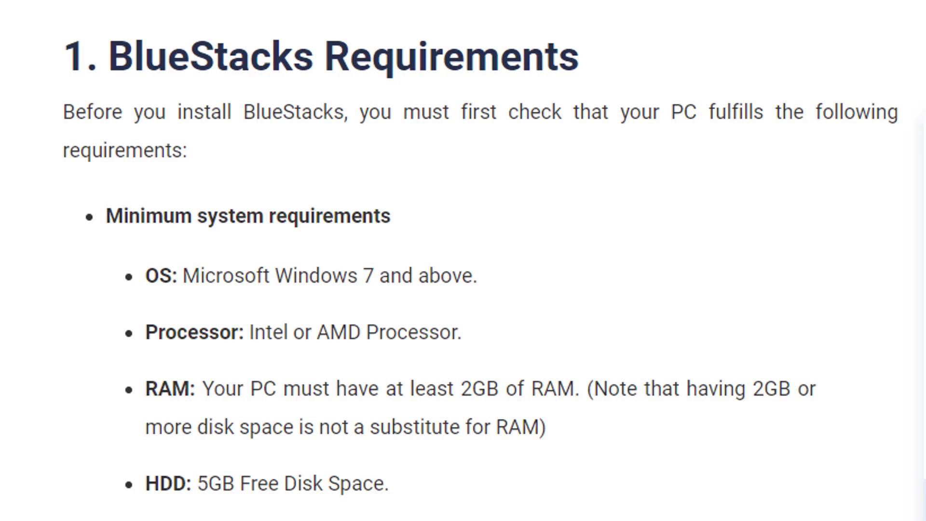
pyautogui.scroll(-3)
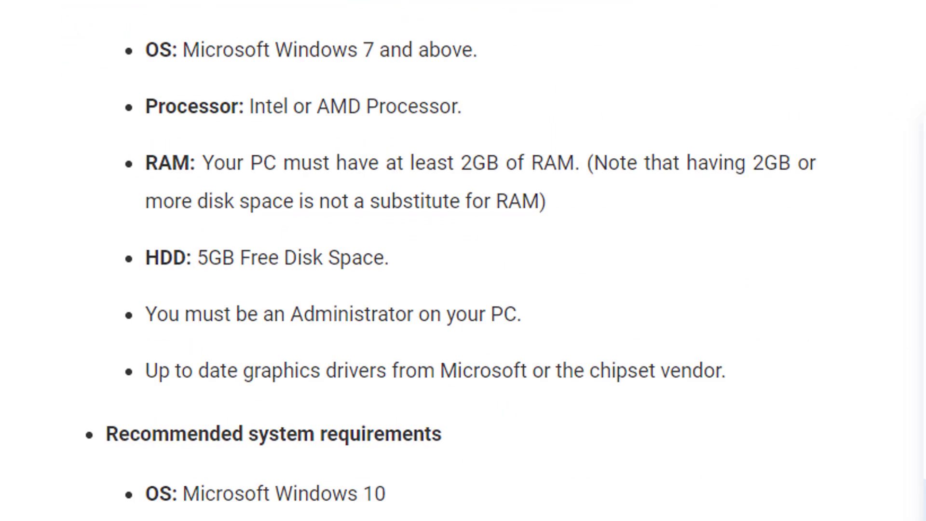
pyautogui.scroll(-3)
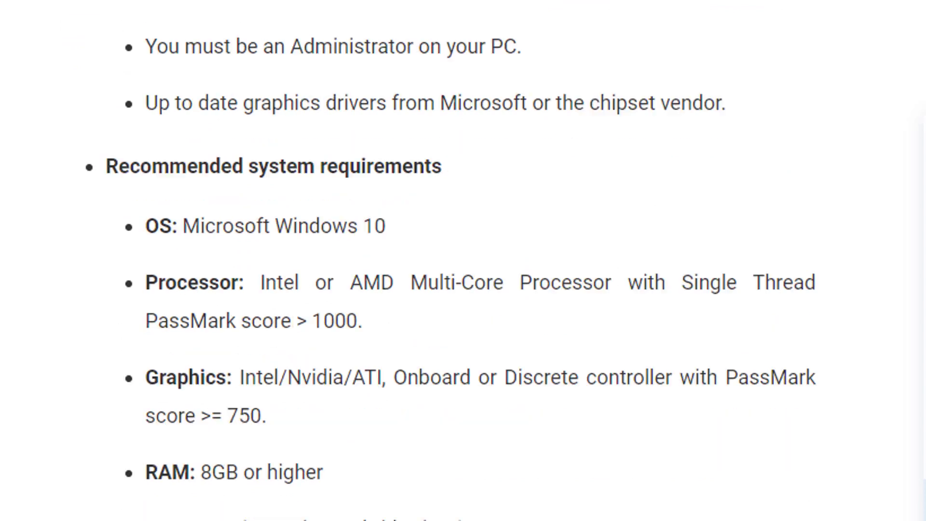
pyautogui.scroll(-3)
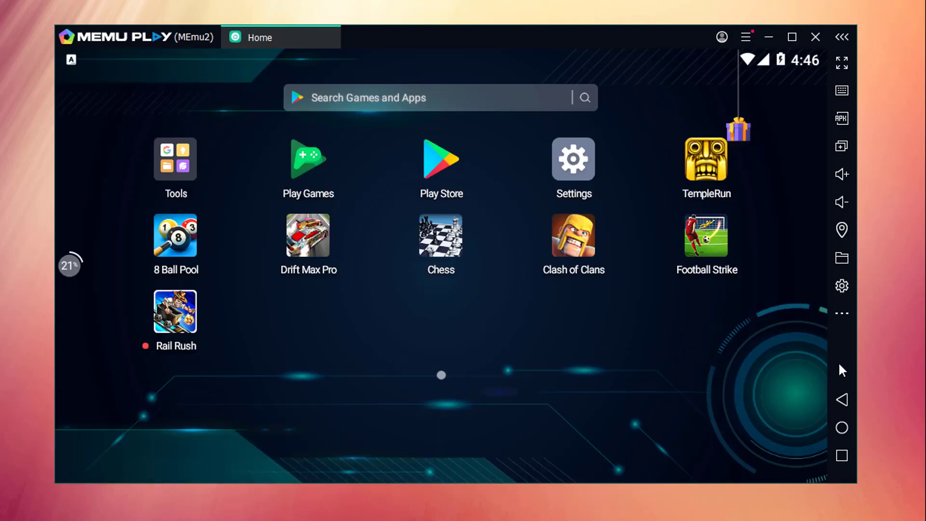
pyautogui.click(441, 159)
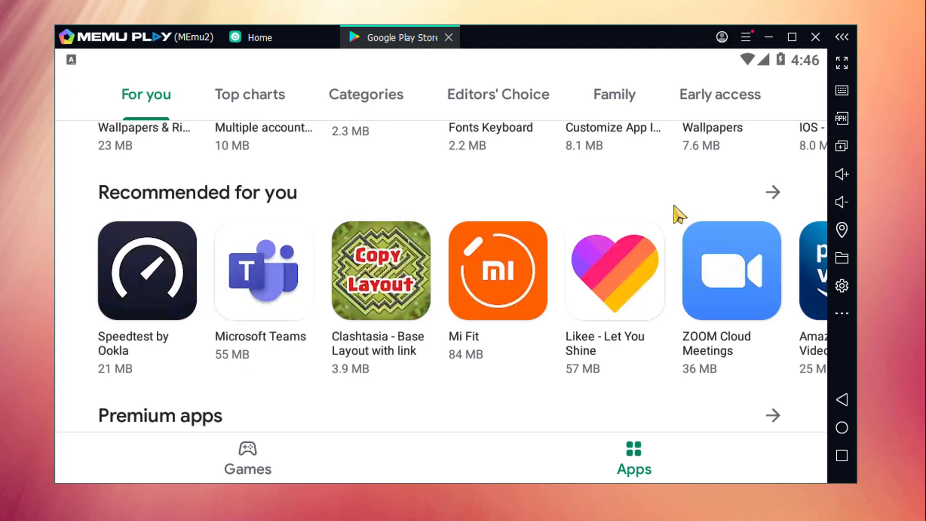
pyautogui.scroll(-3)
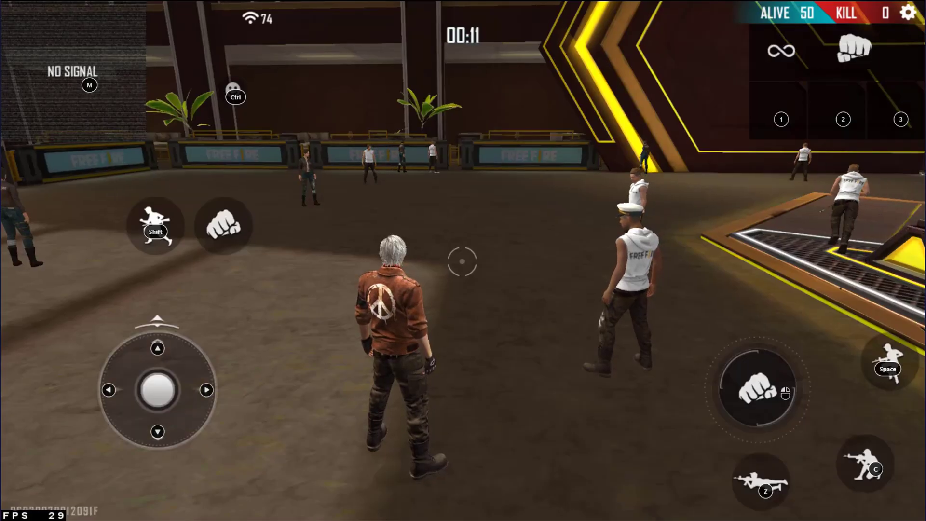
pyautogui.moveTo(156, 390); pyautogui.dragTo(200, 390)
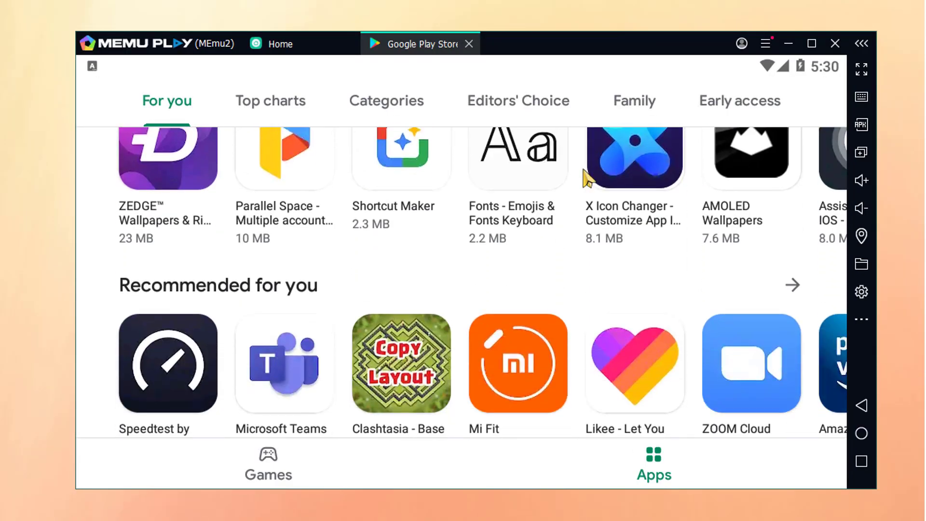
pyautogui.scroll(-3)
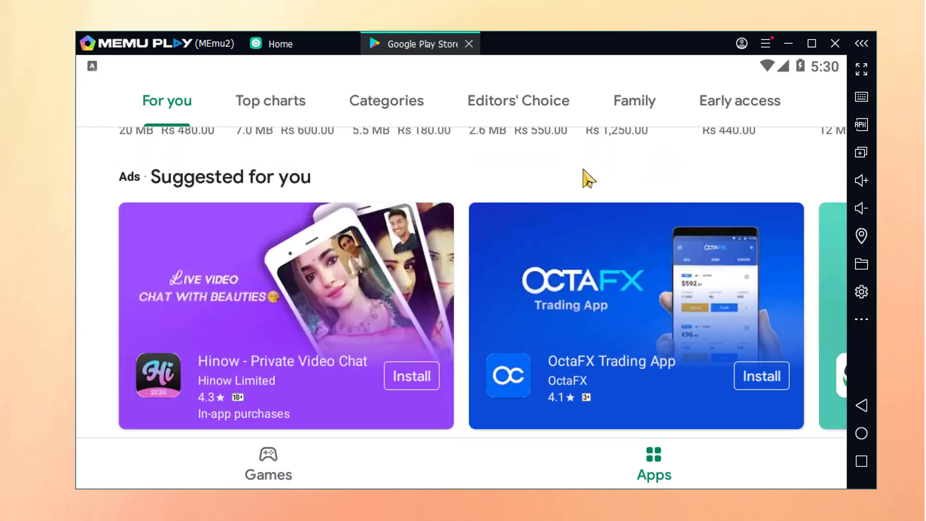
pyautogui.click(267, 464)
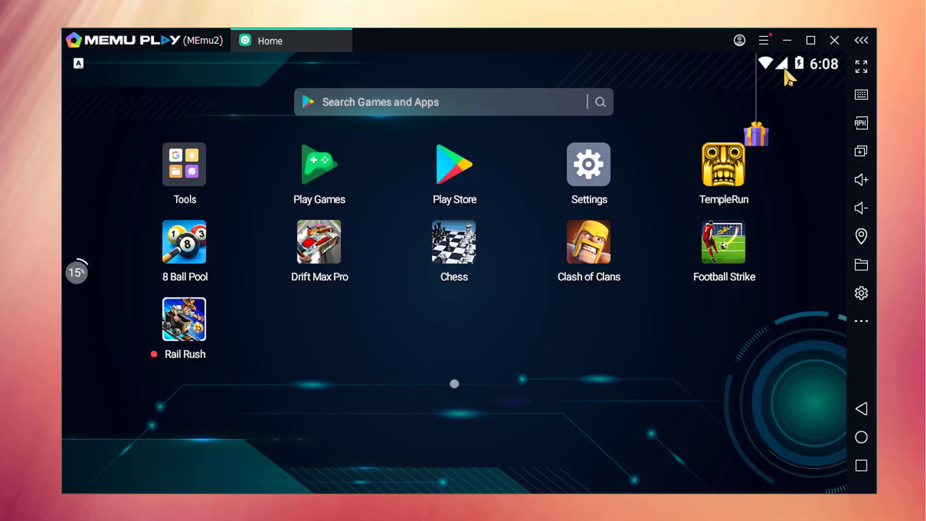
# - Check the multi-instance manager showing the single running MEmu instance
pyautogui.click(763, 40)
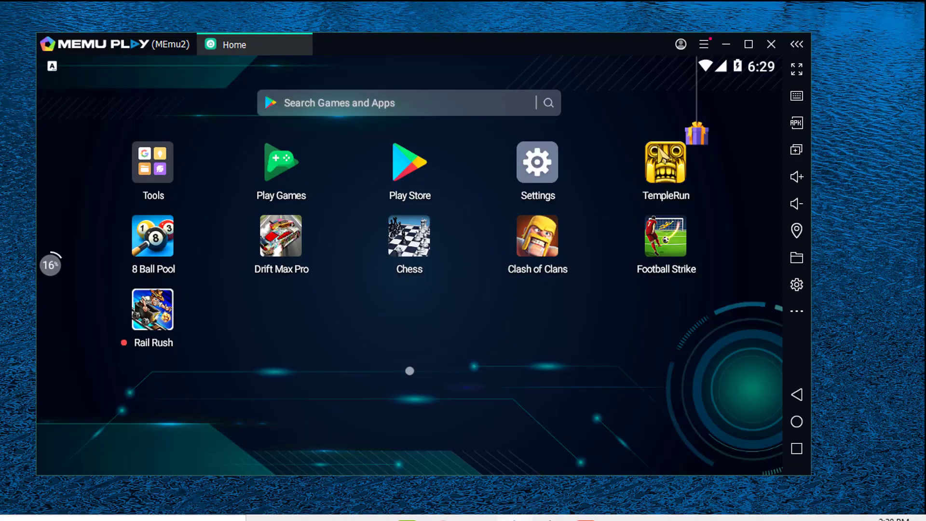
pyautogui.moveTo(796, 123)
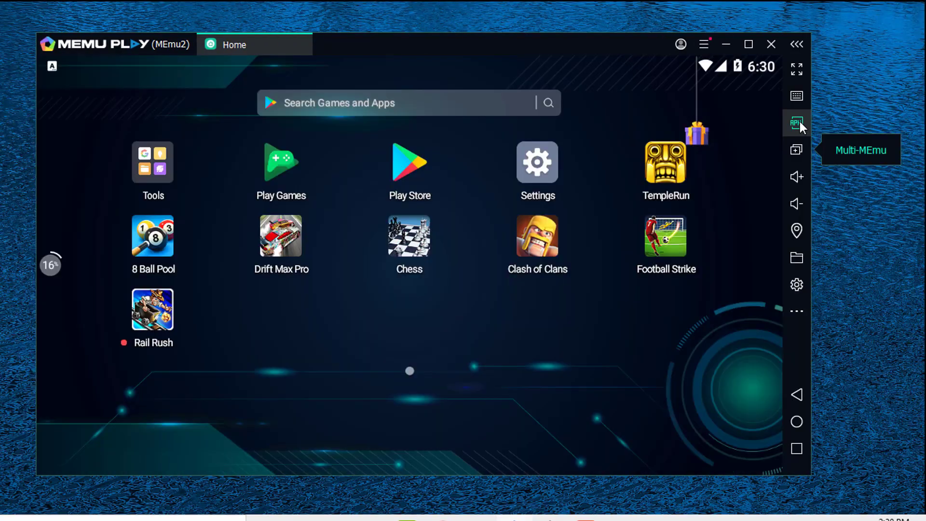
pyautogui.click(796, 124)
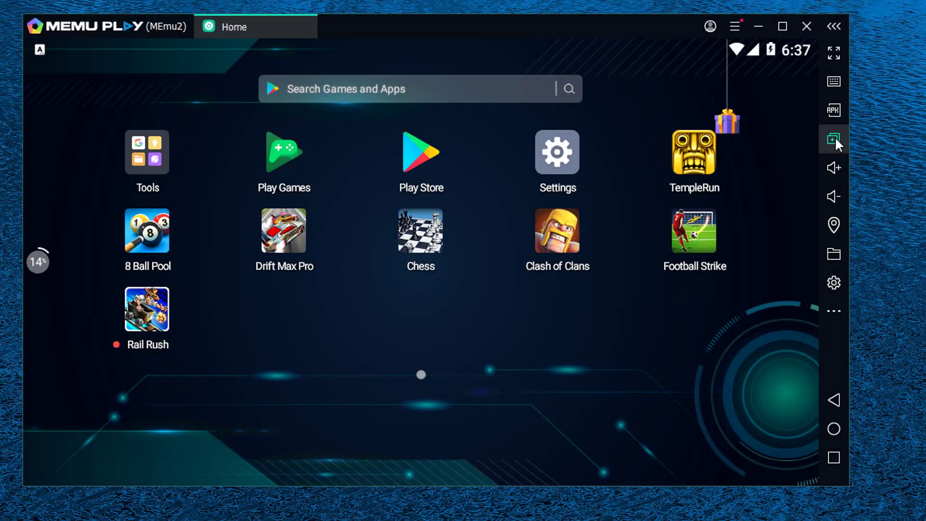
pyautogui.click(834, 140)
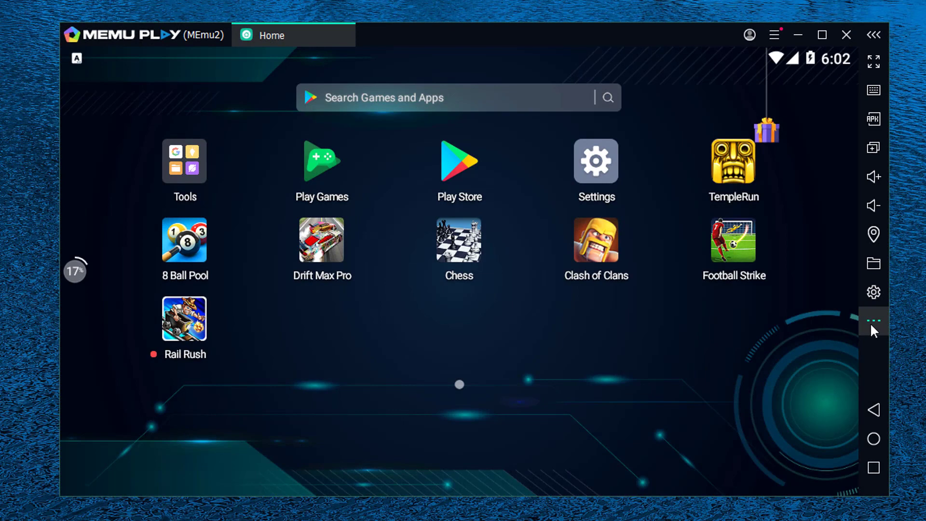
pyautogui.moveTo(874, 320)
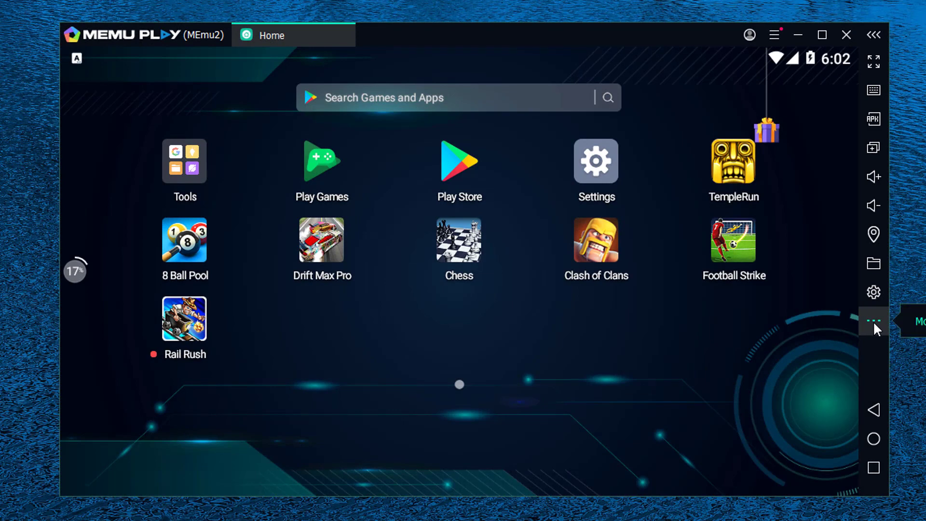
# - Take a screenshot from the extra tools panel and browse the store's Top Games and Top Apps listings
pyautogui.click(874, 320)
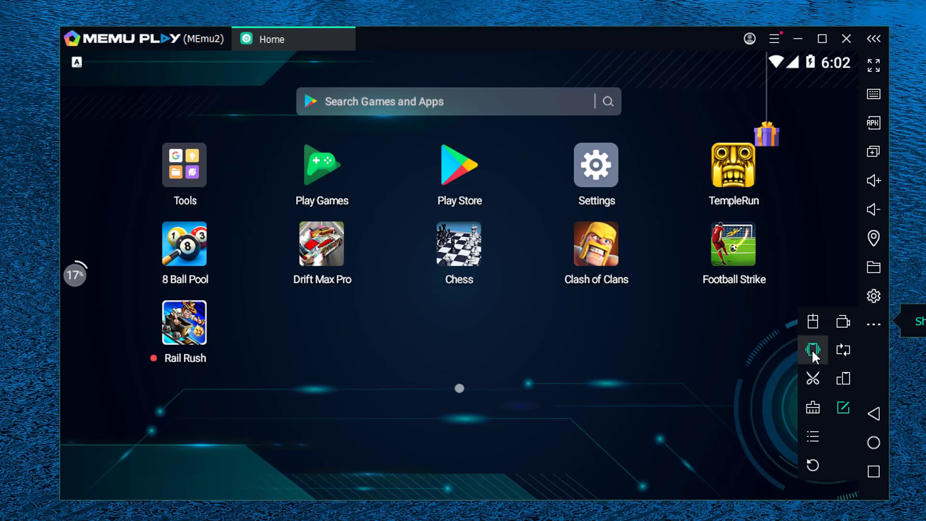
pyautogui.click(812, 350)
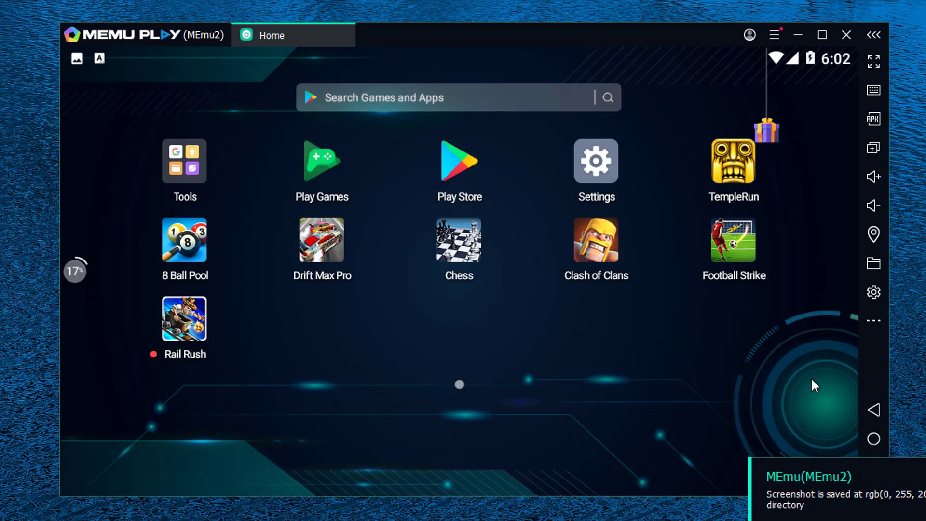
pyautogui.click(874, 320)
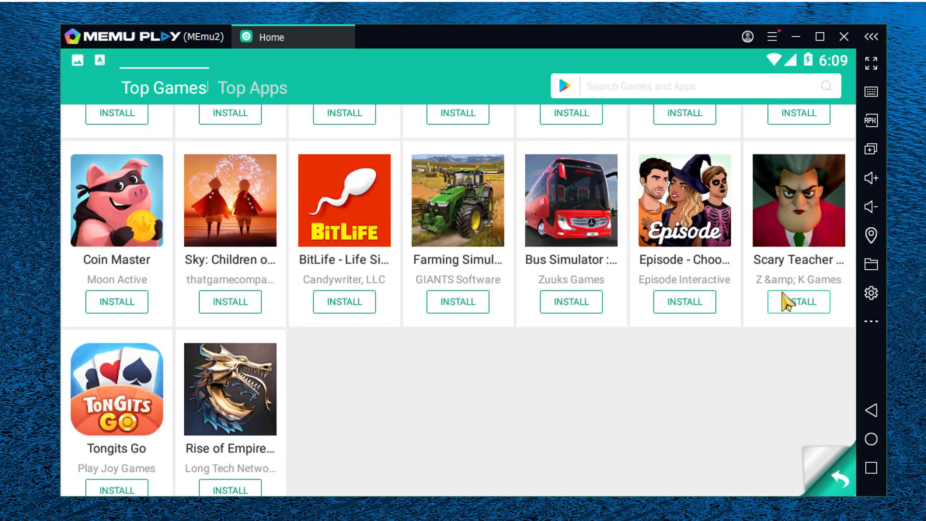
pyautogui.scroll(-3)
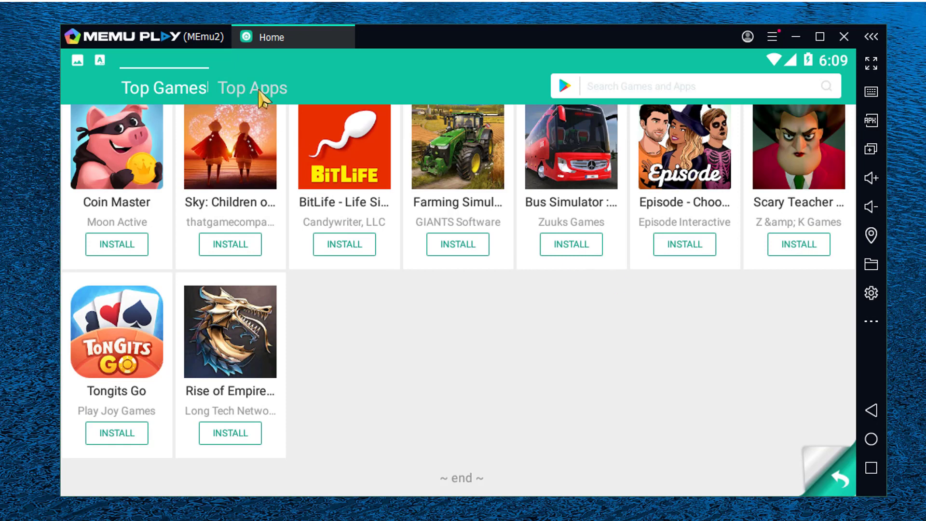
pyautogui.click(252, 88)
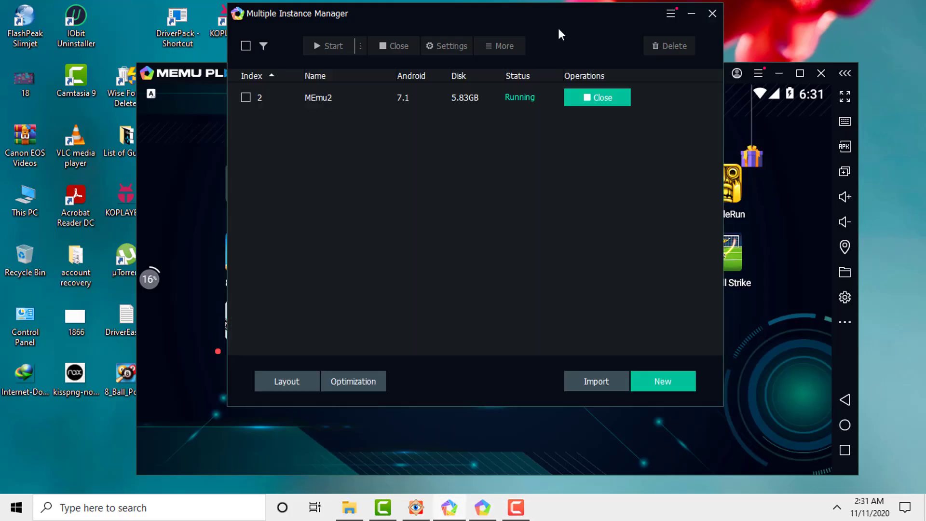
pyautogui.moveTo(576, 121)
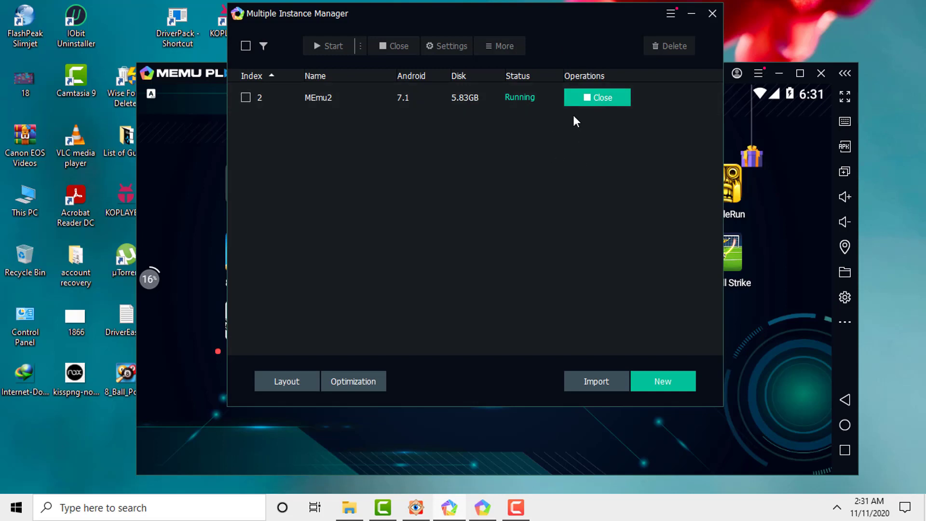
# - Start a new emulator instance, listing the Android version choices including 7.1
pyautogui.click(662, 381)
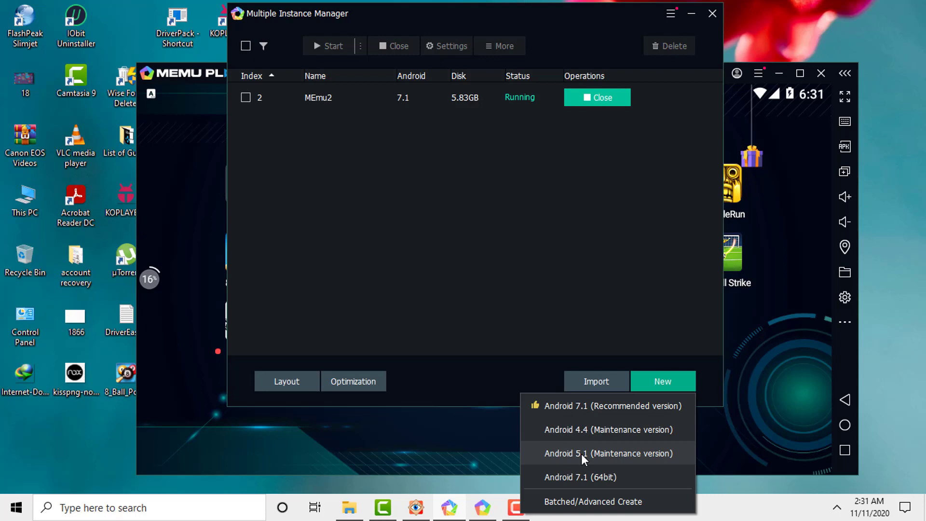
pyautogui.moveTo(582, 406)
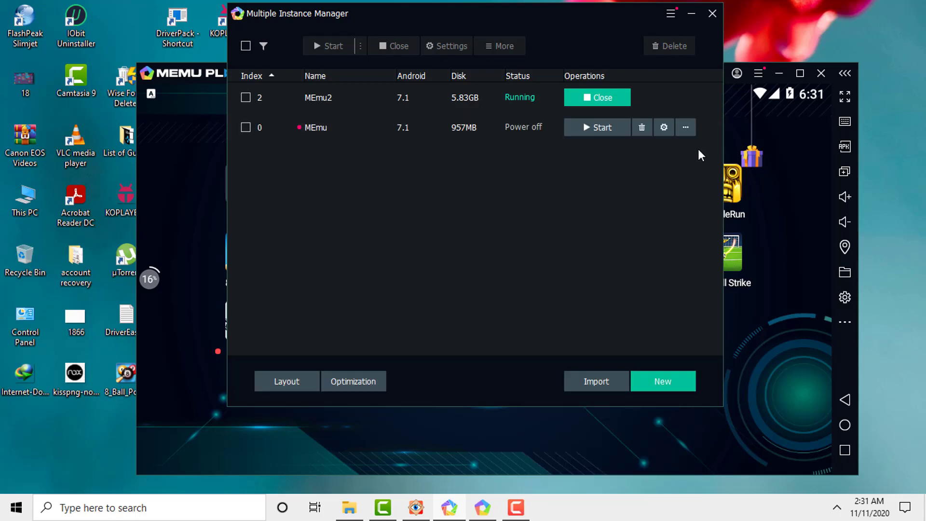
pyautogui.moveTo(664, 196)
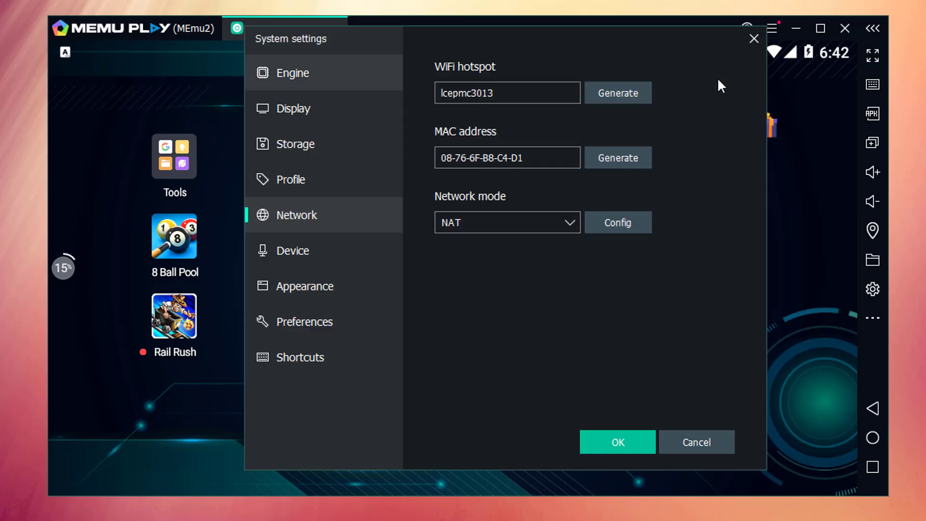
pyautogui.moveTo(281, 234)
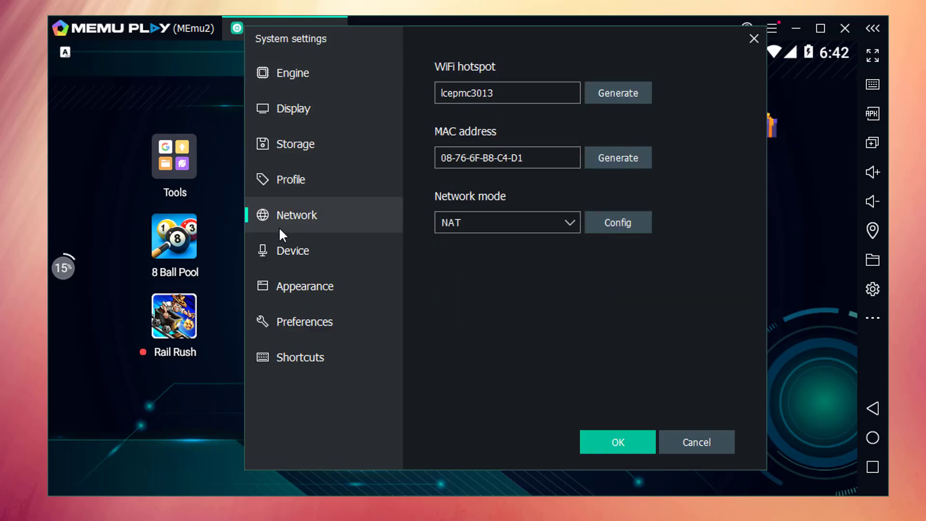
# - Drag the Display frame rate slider from 60 down to 38 FPS
pyautogui.click(293, 108)
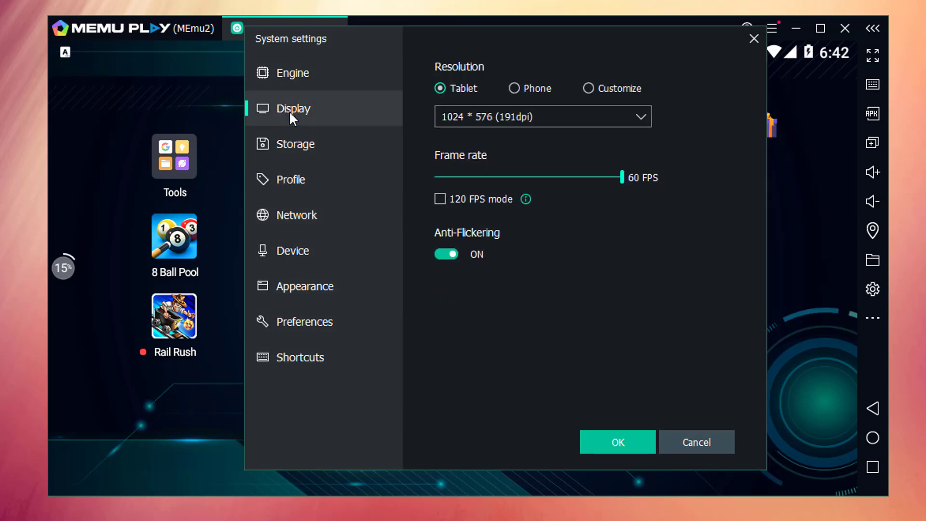
pyautogui.moveTo(622, 177); pyautogui.dragTo(552, 178)
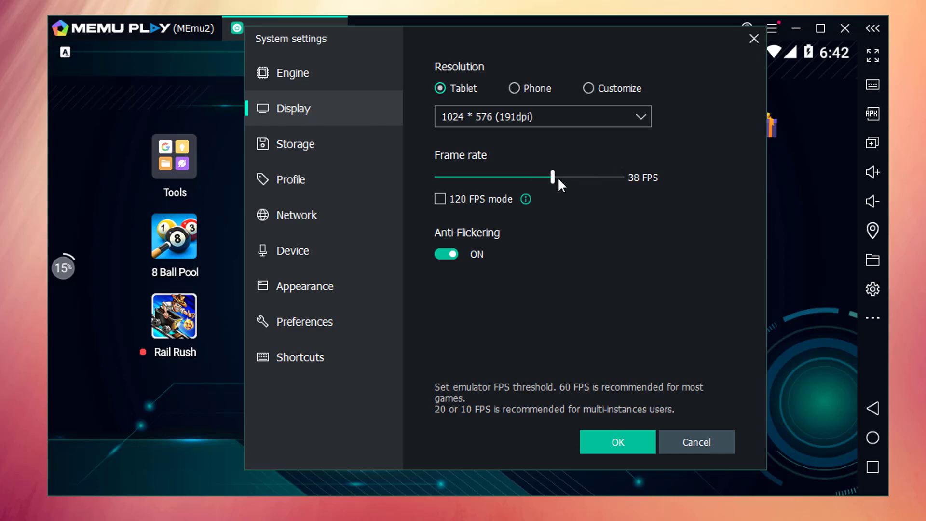
pyautogui.moveTo(552, 175); pyautogui.dragTo(612, 176)
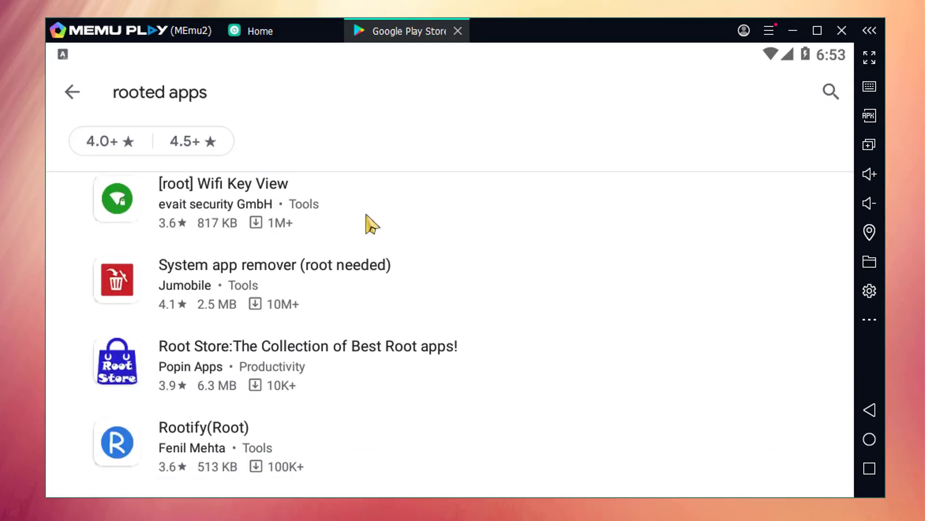
# - Switch Root mode ON in the Engine settings, save with OK and accept the restart notice
pyautogui.scroll(-3)
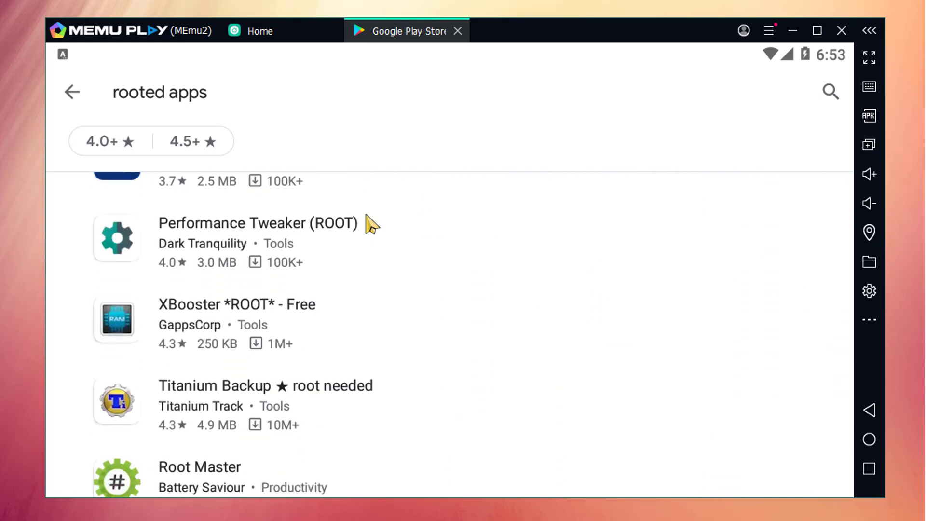
pyautogui.click(770, 29)
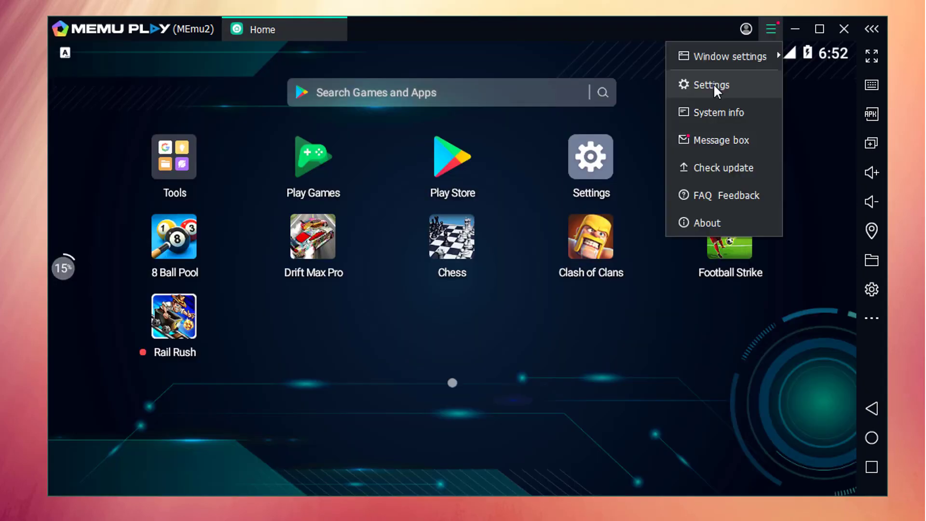
pyautogui.click(710, 85)
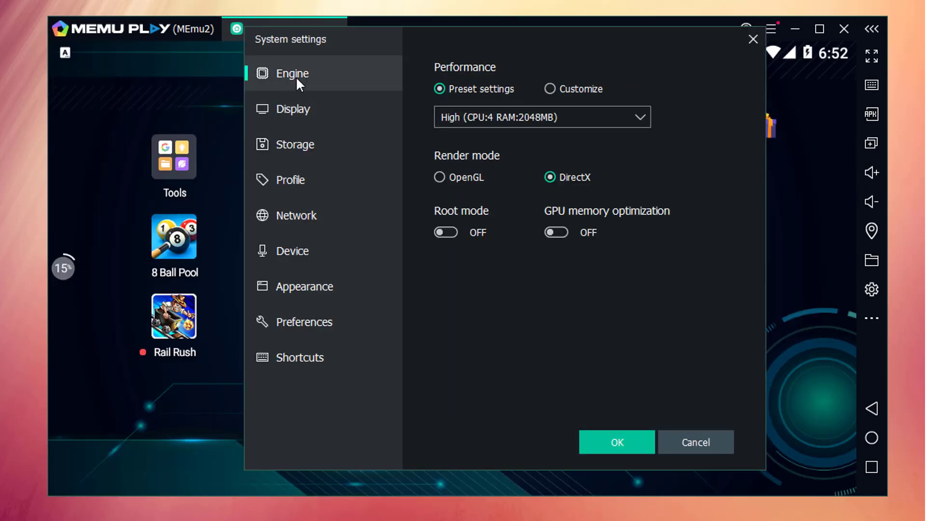
pyautogui.click(446, 232)
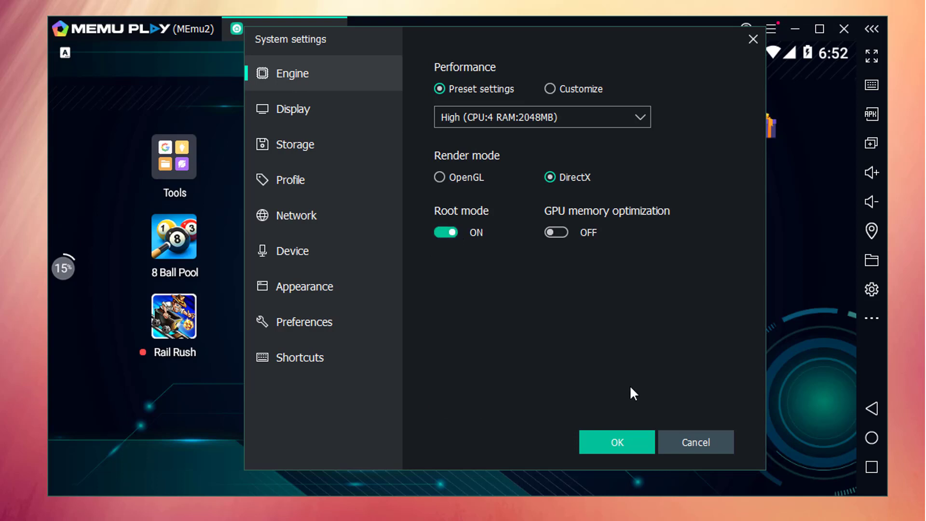
pyautogui.click(617, 442)
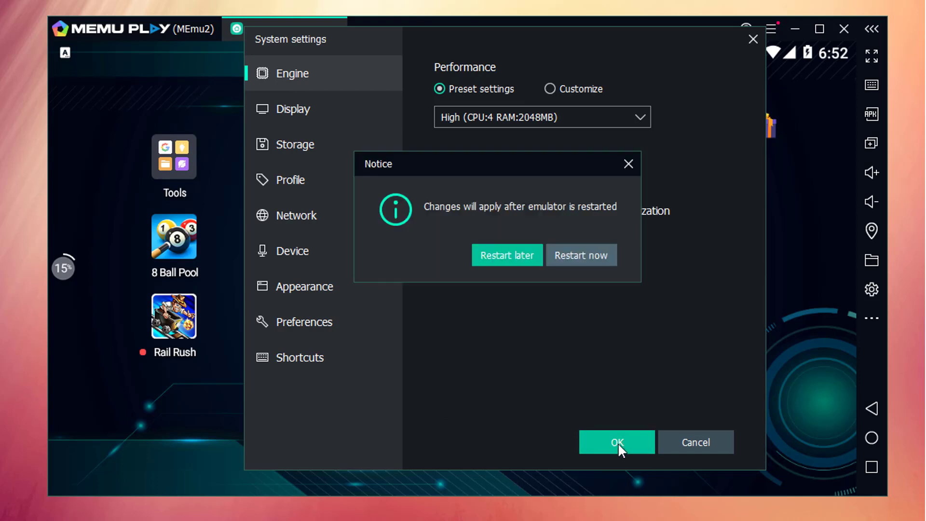
pyautogui.click(581, 254)
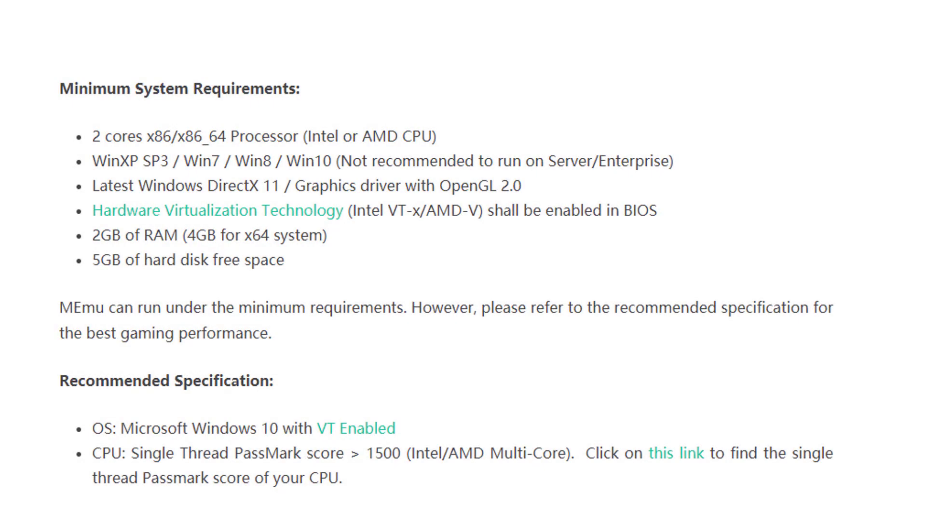
pyautogui.scroll(-3)
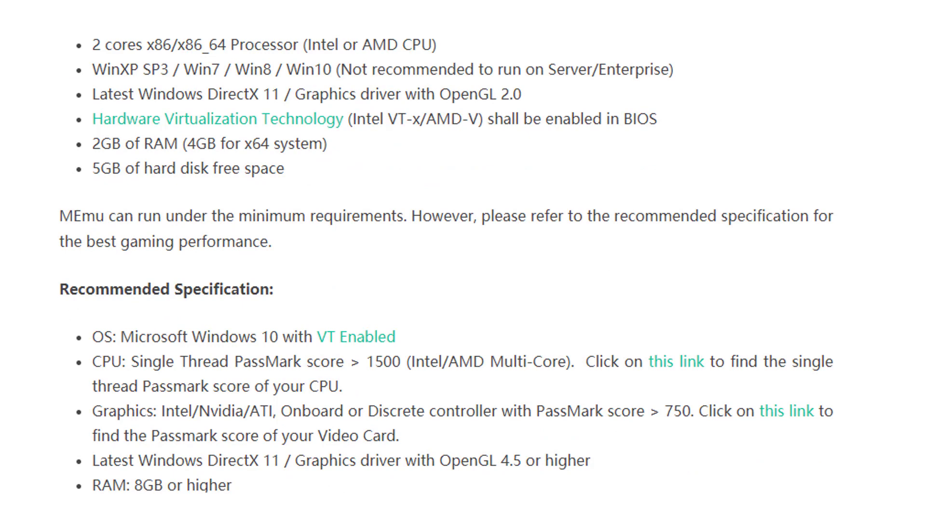